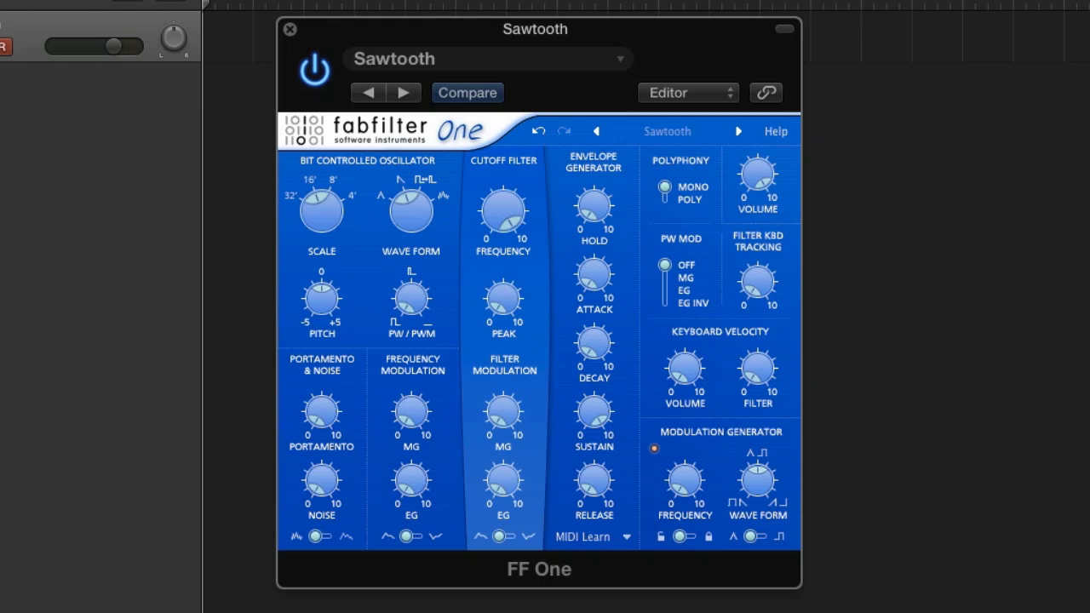
Step the Bit Controlled Oscillator's Wave Form knob clockwise toward Noise.
left_click(653, 448)
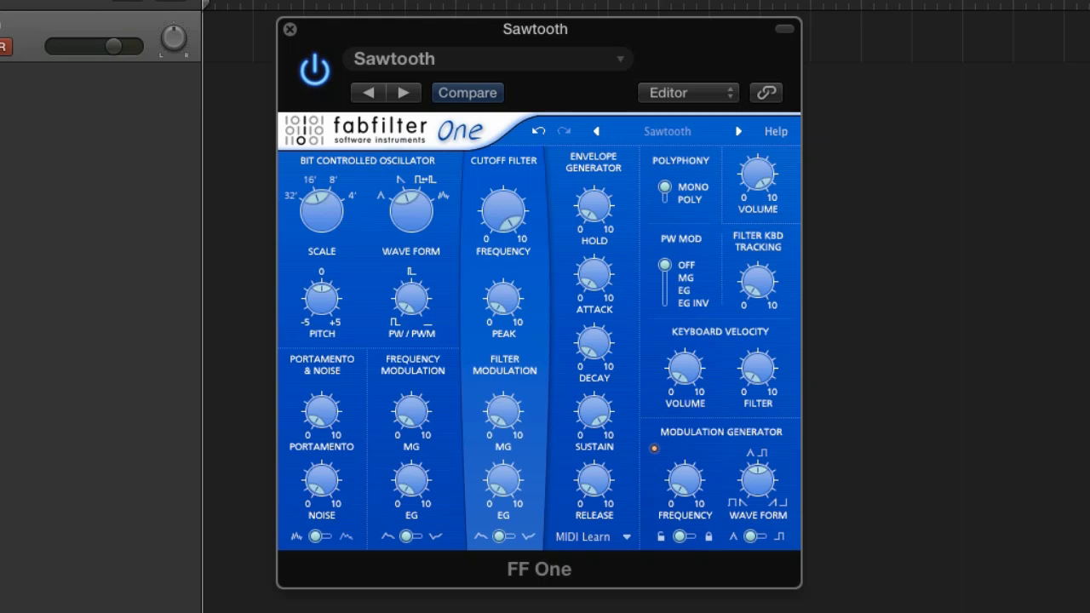
left_click(654, 449)
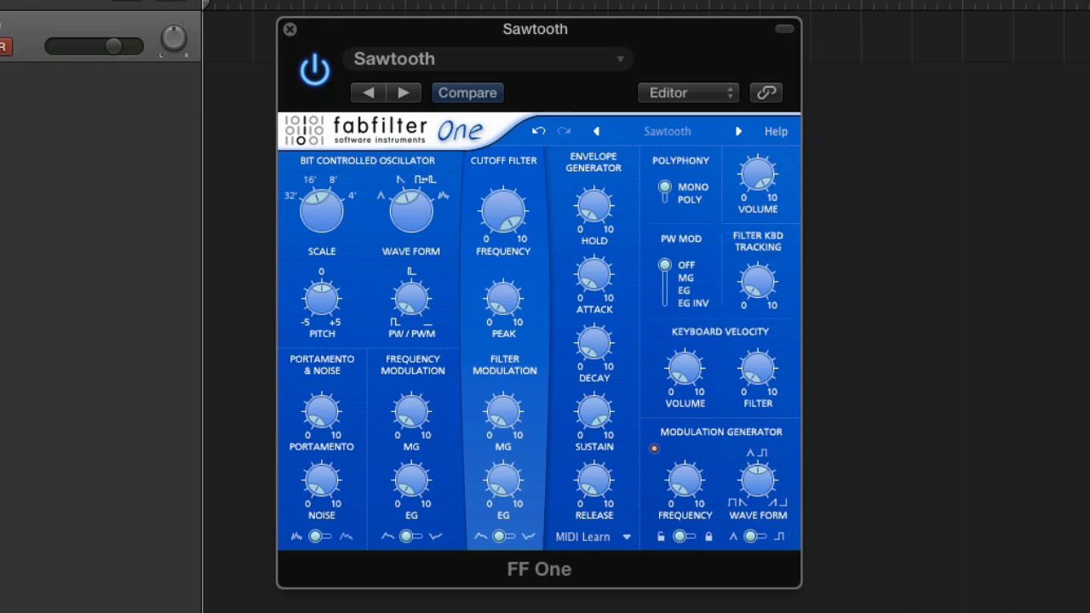
left_click(653, 449)
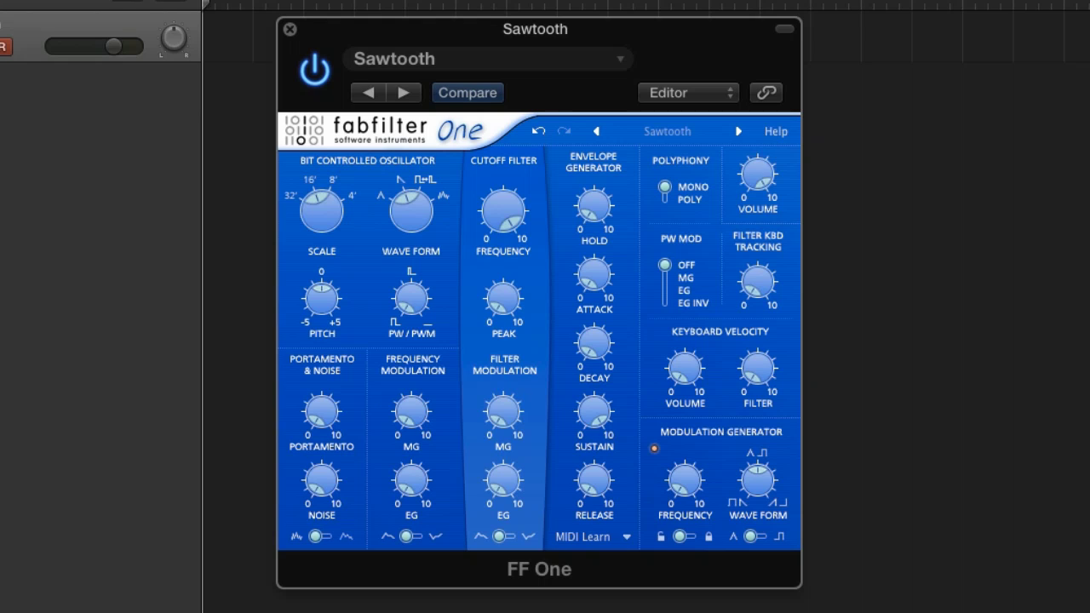
left_click(653, 449)
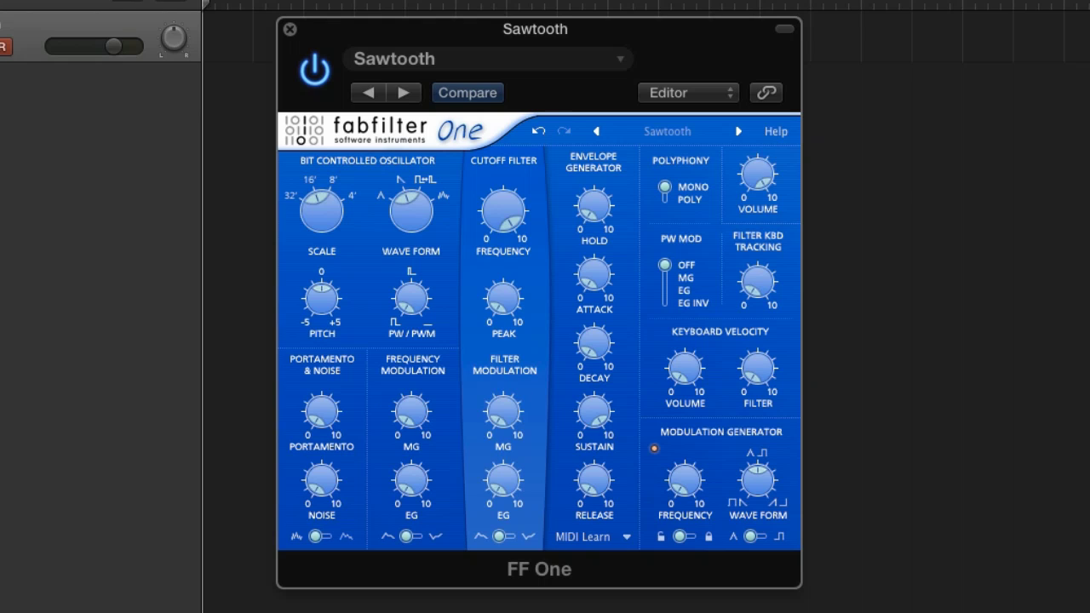
left_click(653, 449)
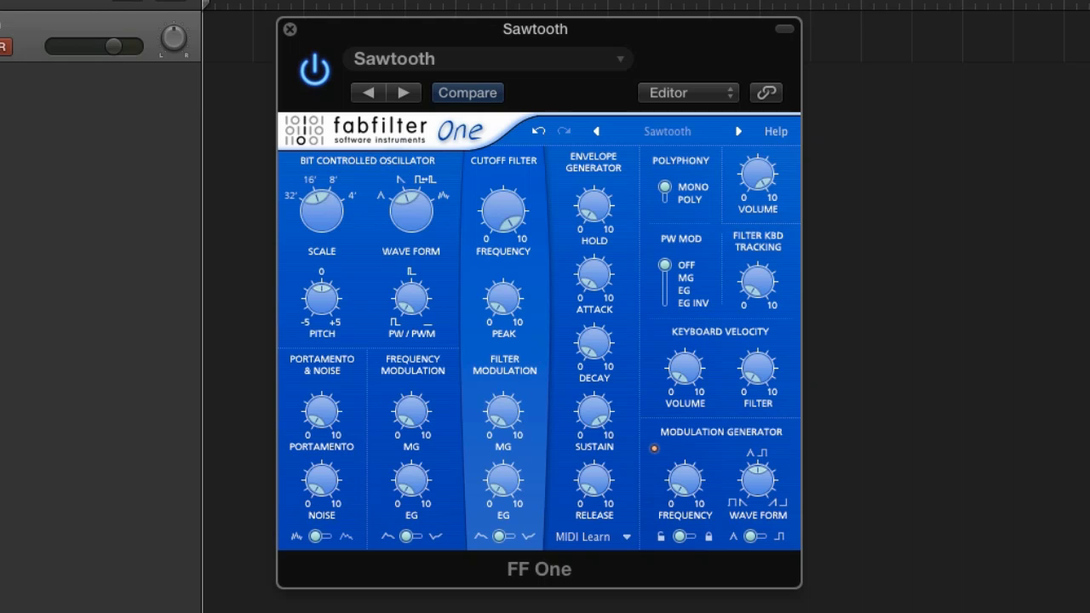
left_click(654, 449)
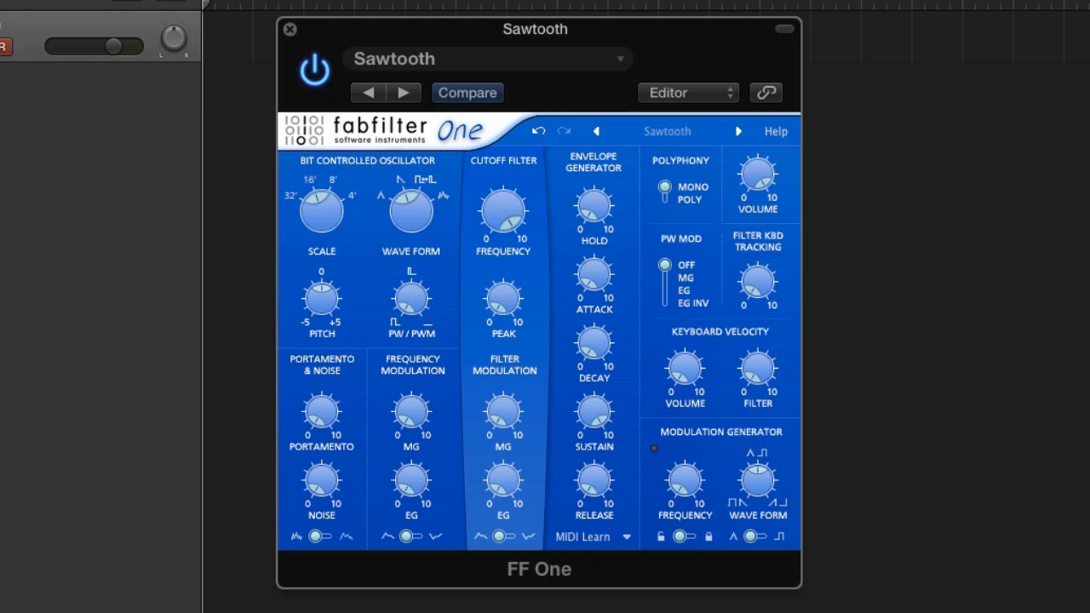
left_click(654, 448)
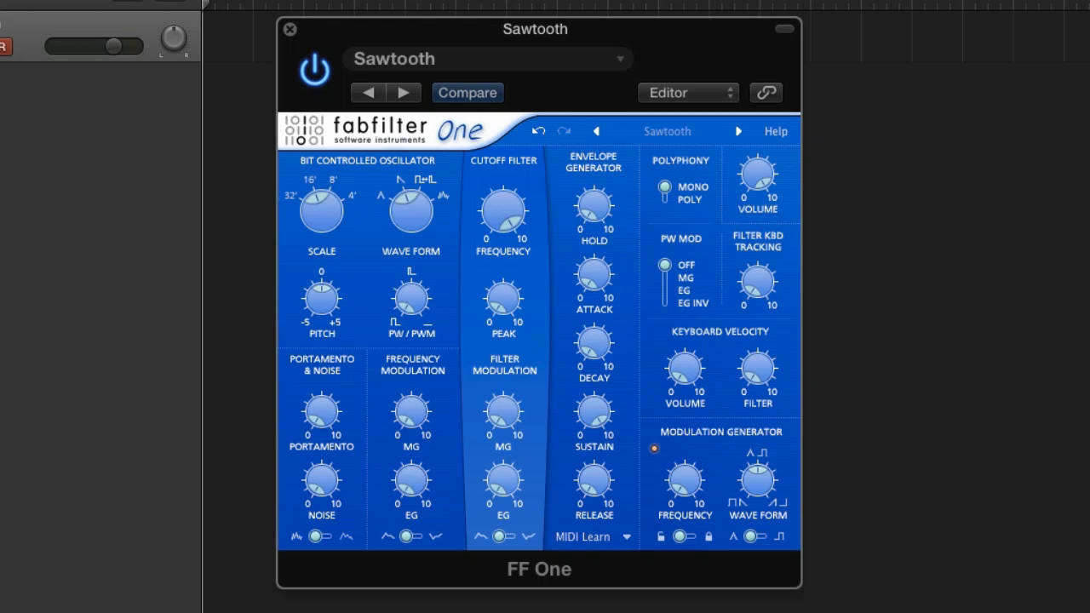
left_click(655, 448)
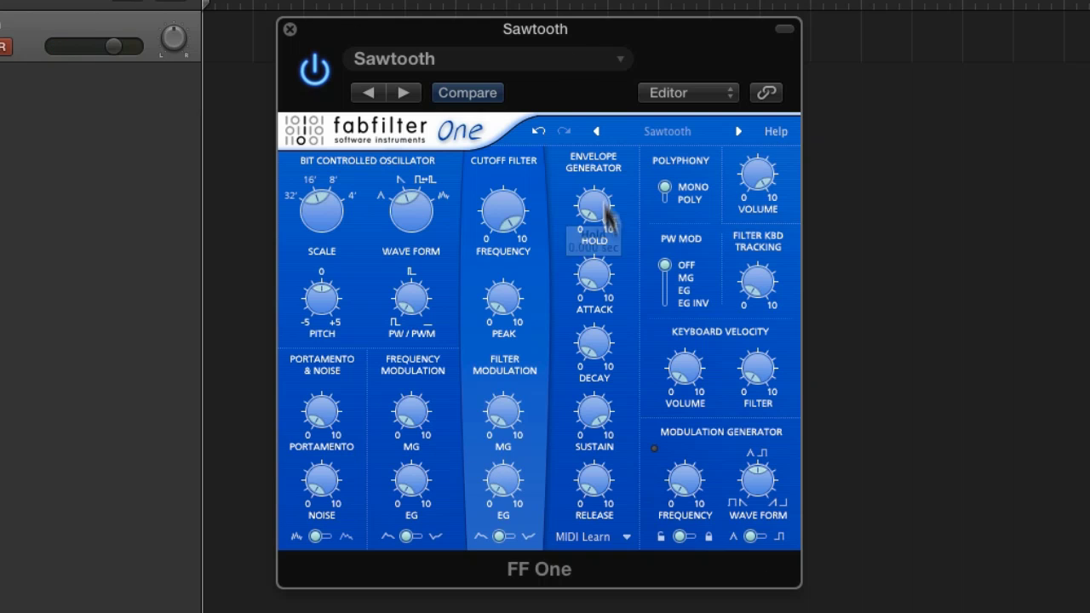
mouse_move(598, 402)
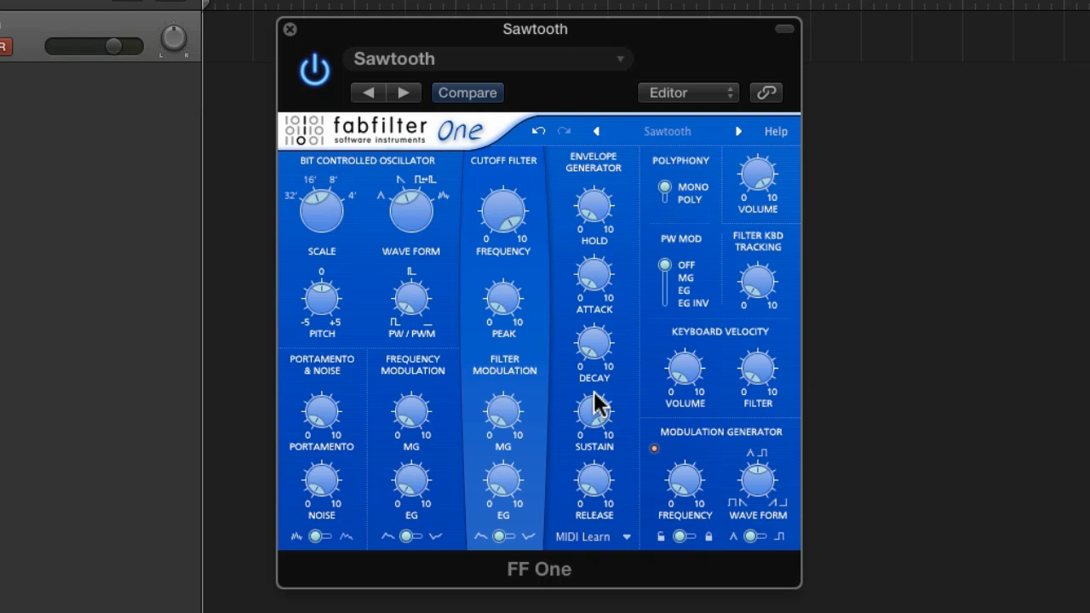
mouse_move(528, 596)
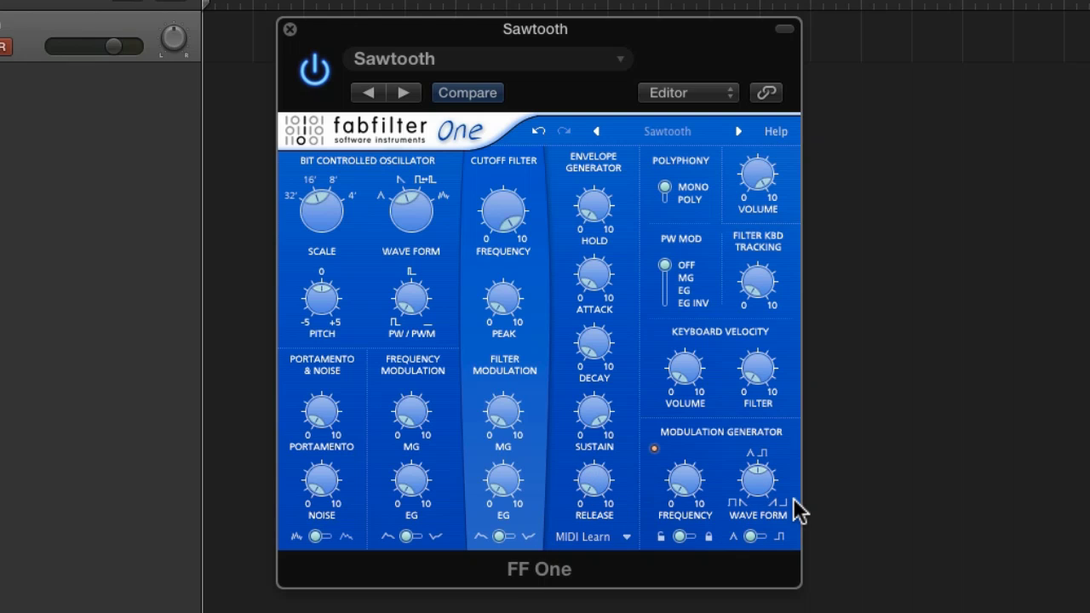
left_click(653, 449)
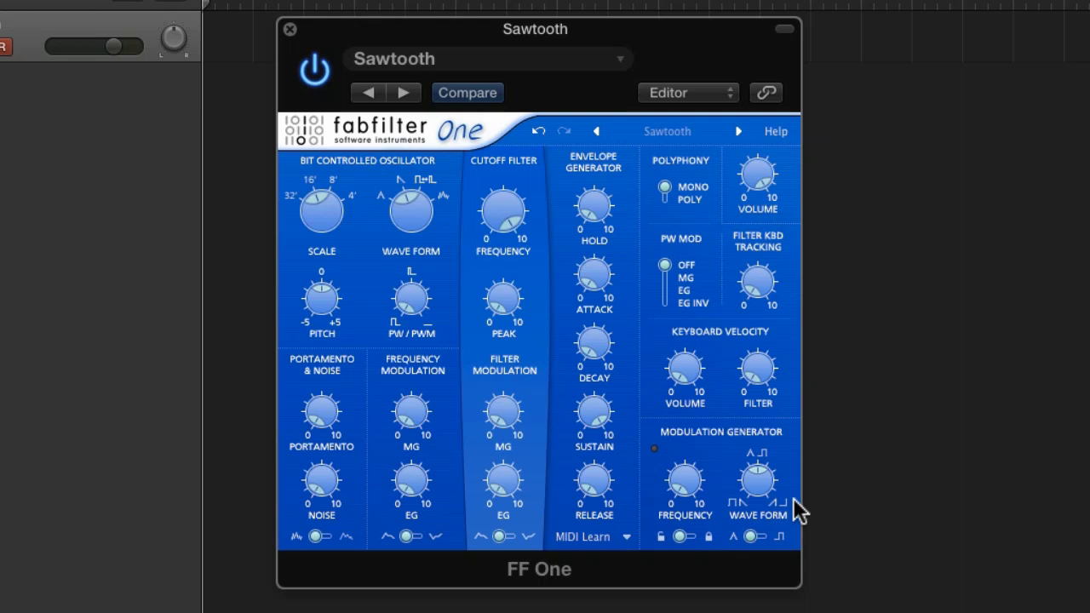
left_click(654, 449)
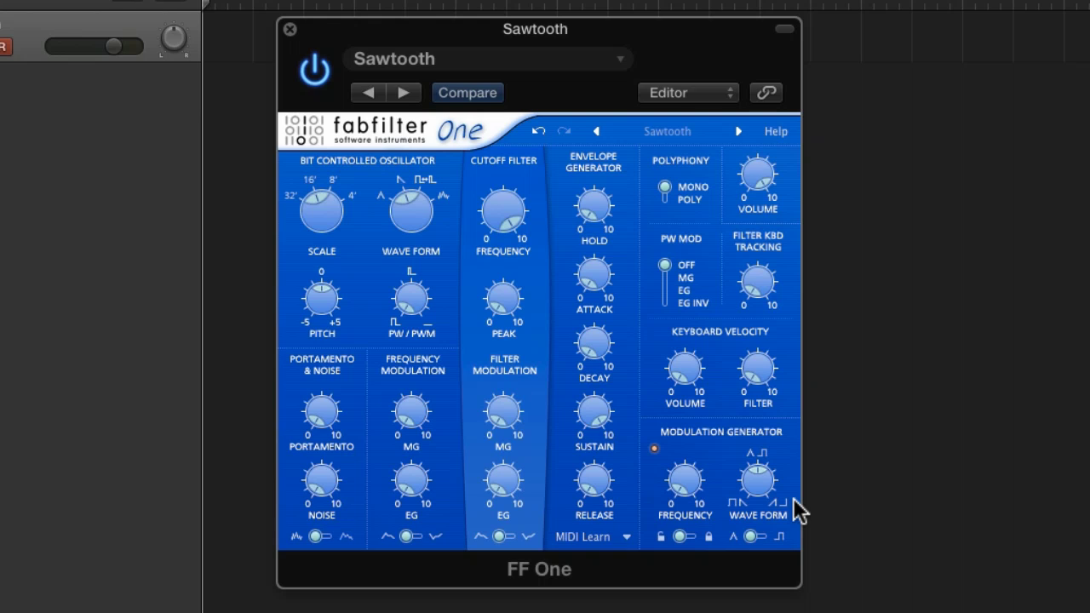
mouse_move(411, 327)
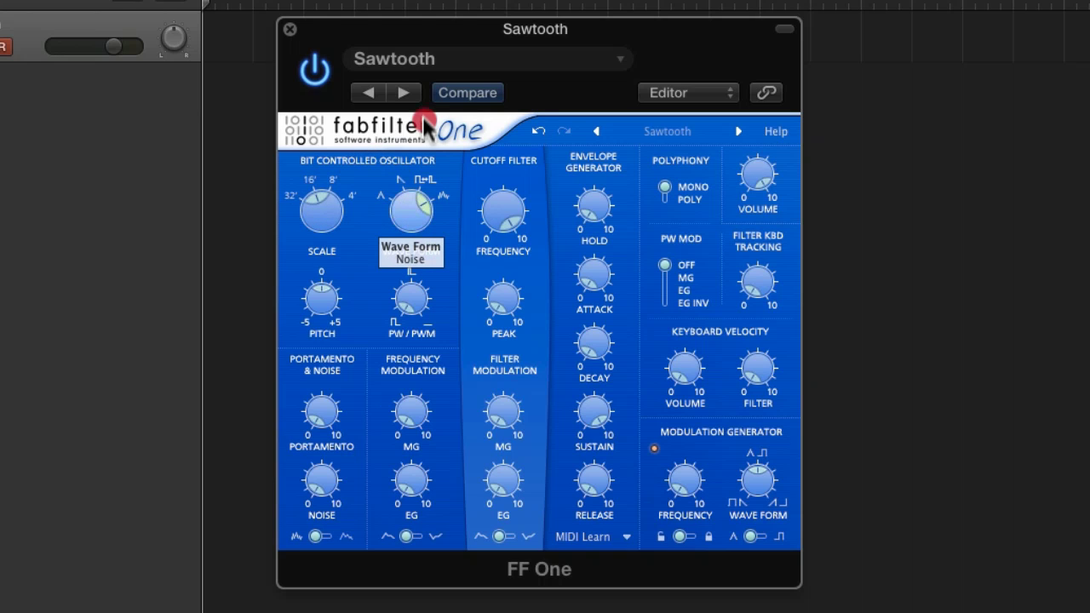
mouse_move(426, 111)
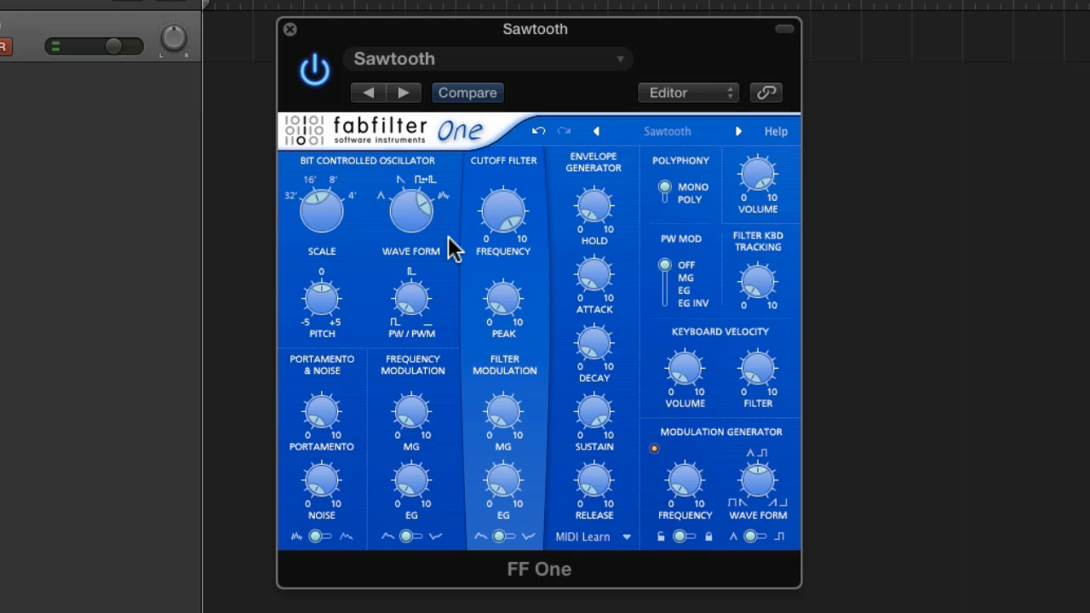
mouse_move(514, 202)
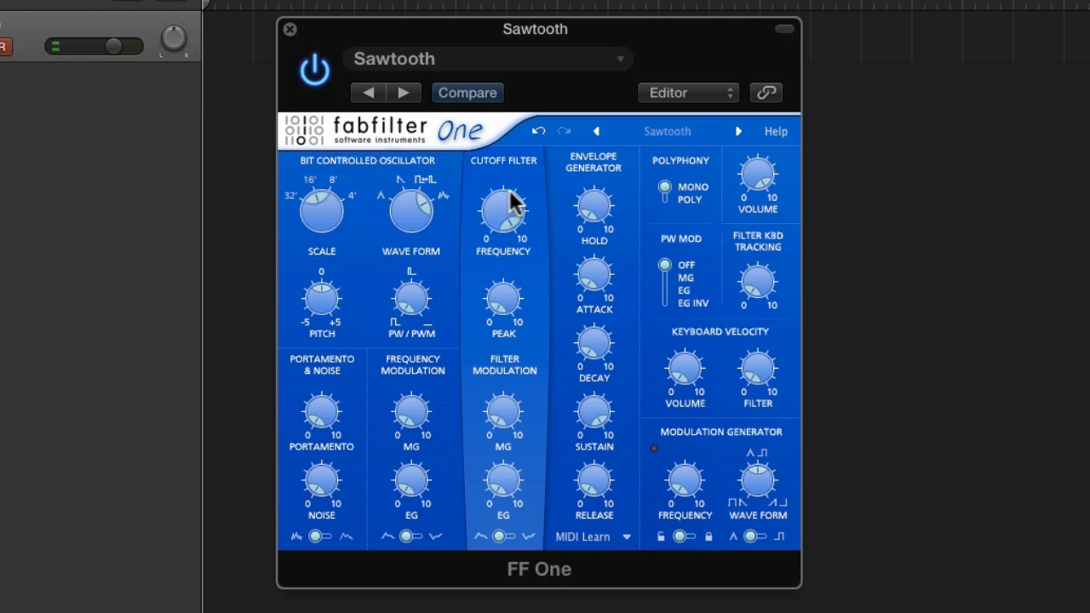
Nudge the filter cutoff and finish turning the Wave Form knob fully to Noise.
left_click_drag(502, 208, 507, 188)
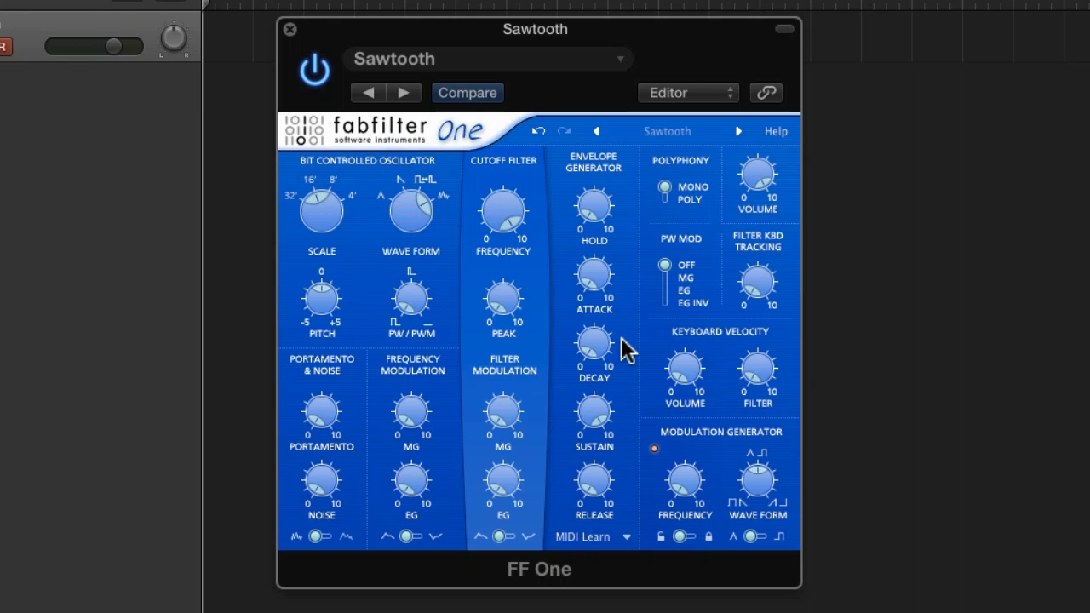
left_click(653, 449)
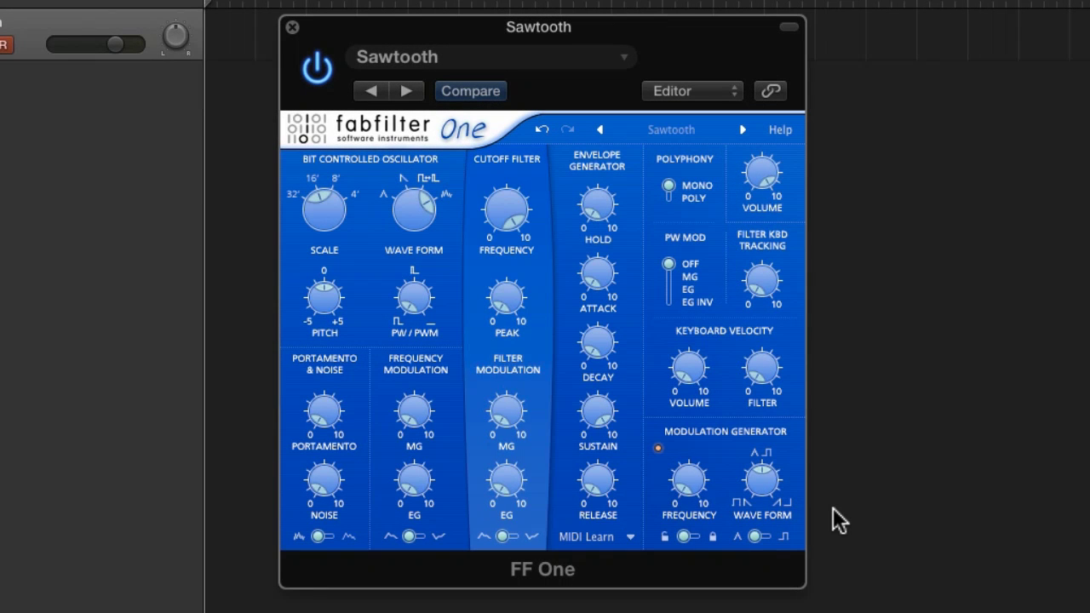
left_click(657, 448)
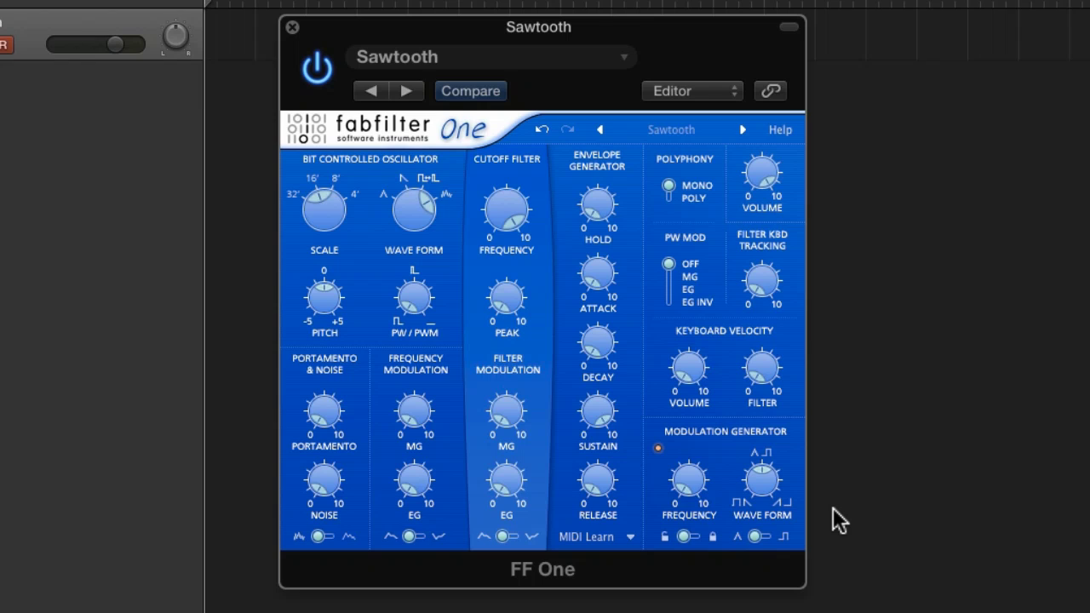
left_click(658, 448)
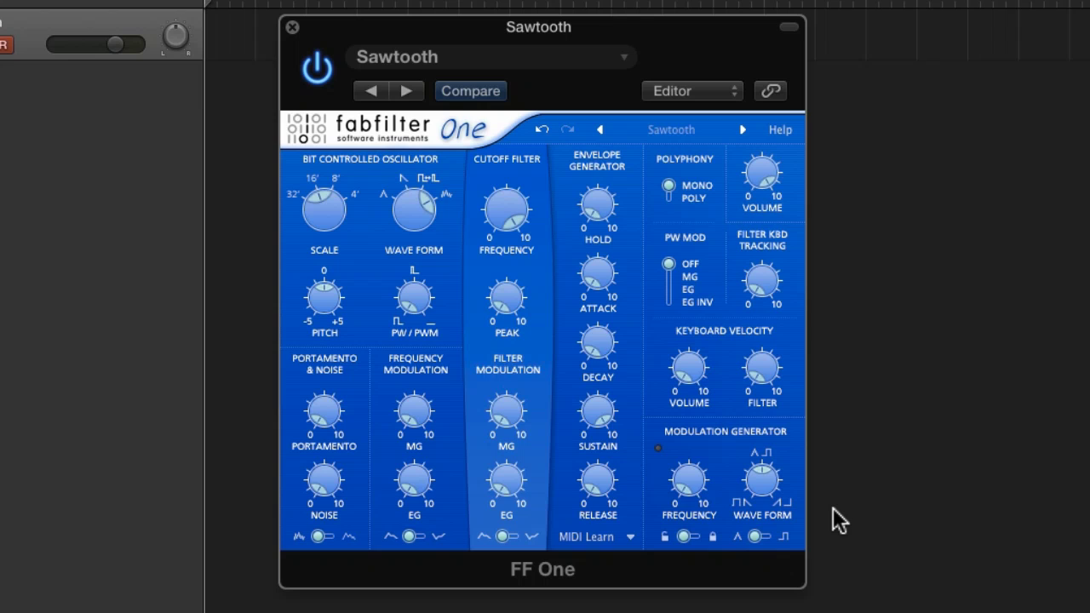
left_click(658, 449)
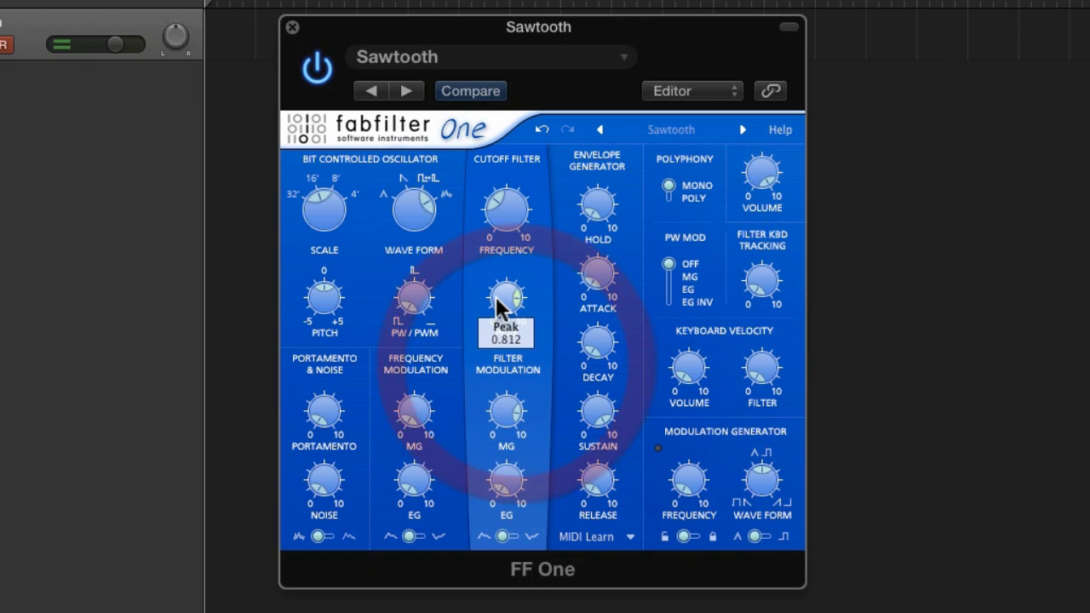
Adjust the filter Peak resonance, MG filter modulation depth and modulation generator rate.
left_click_drag(506, 299, 506, 382)
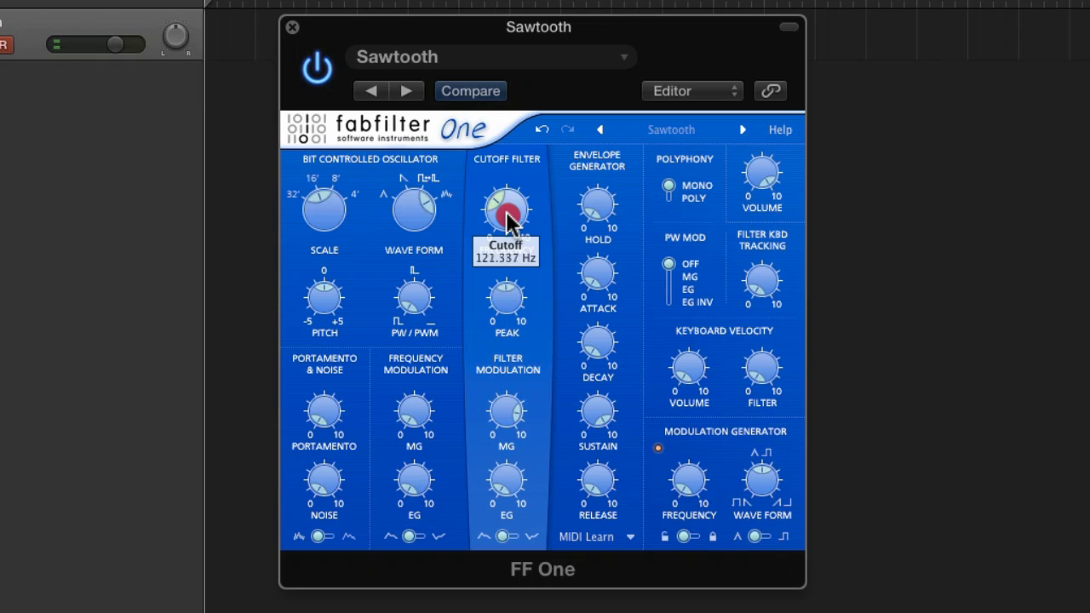
mouse_move(506, 411)
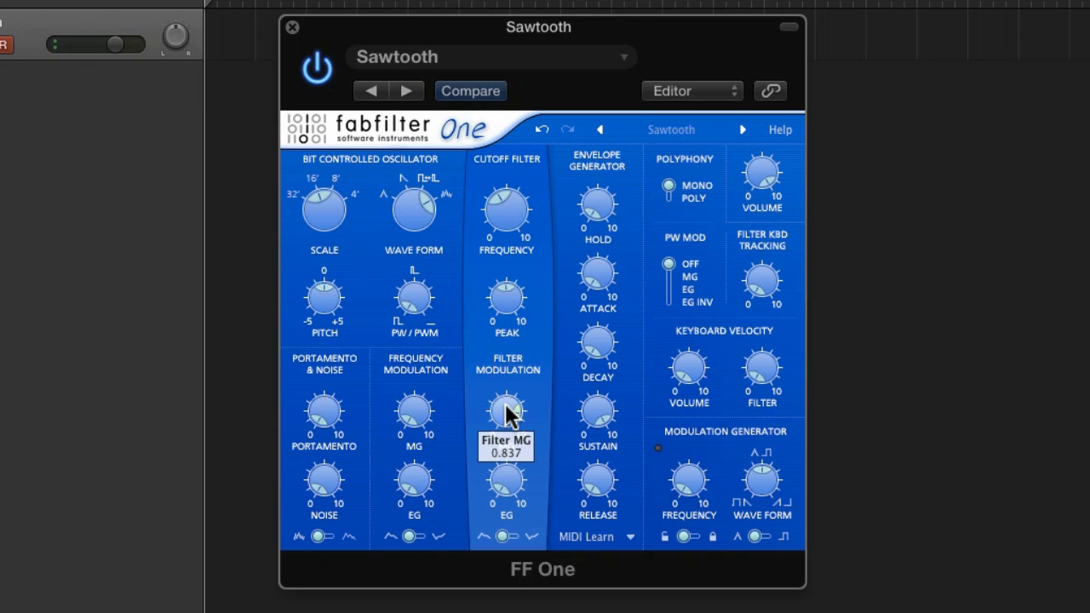
left_click_drag(507, 414, 507, 358)
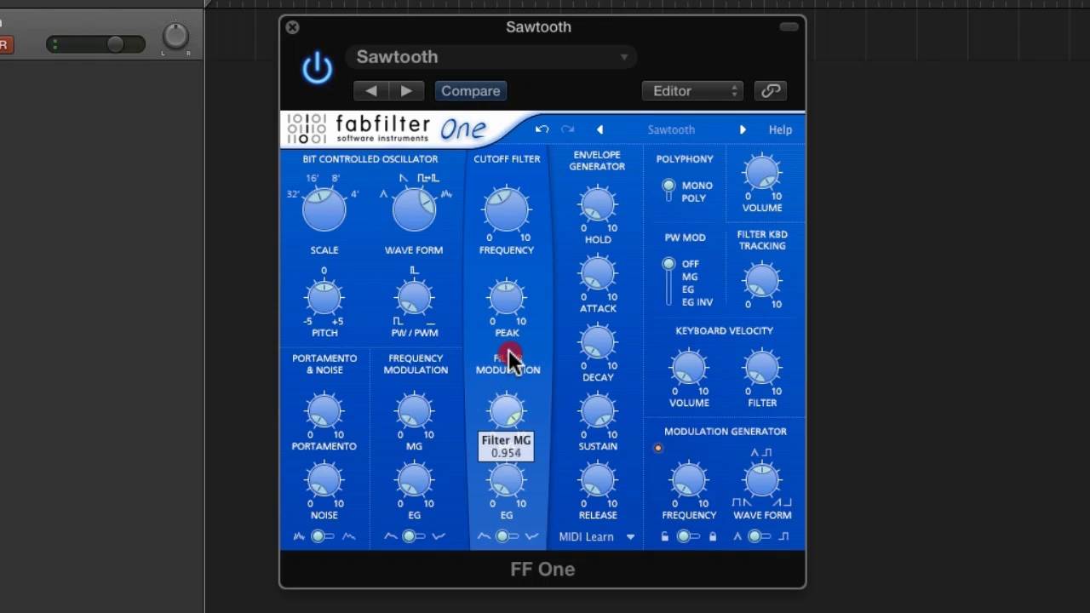
mouse_move(688, 481)
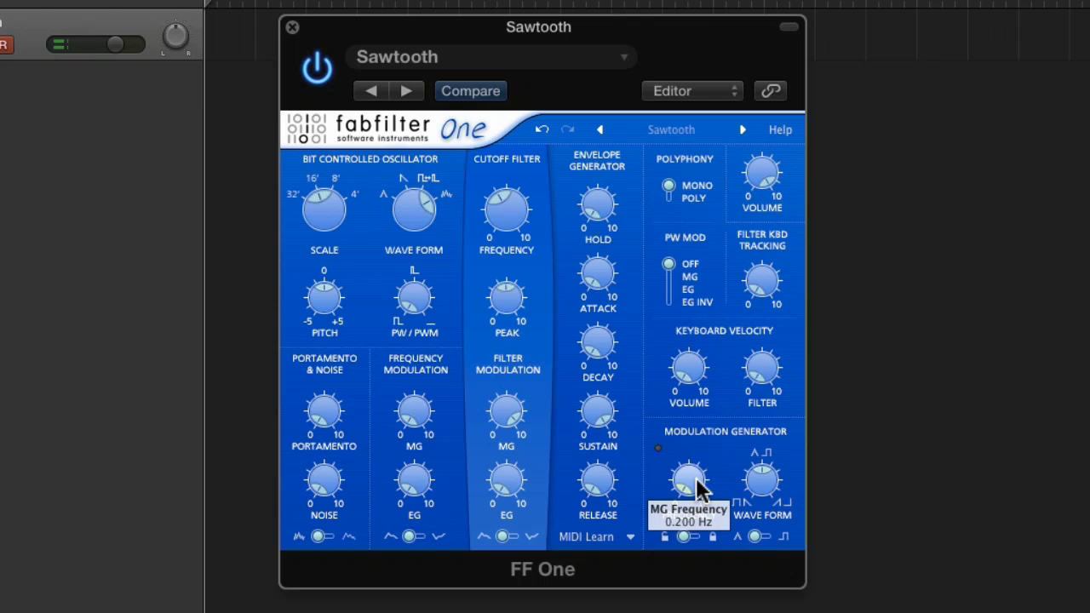
left_click_drag(688, 482, 700, 408)
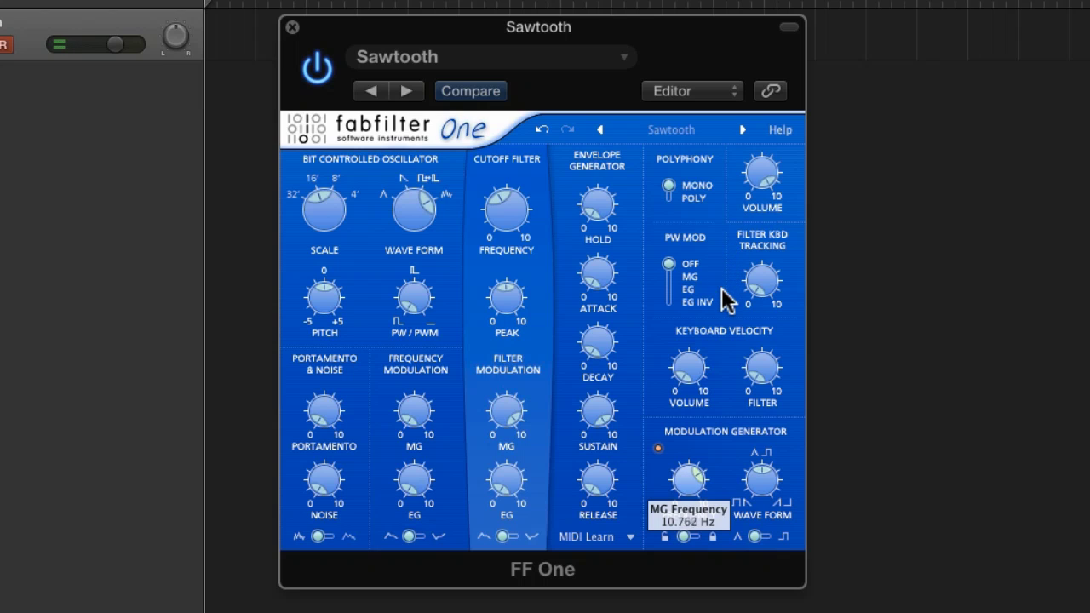
mouse_move(506, 294)
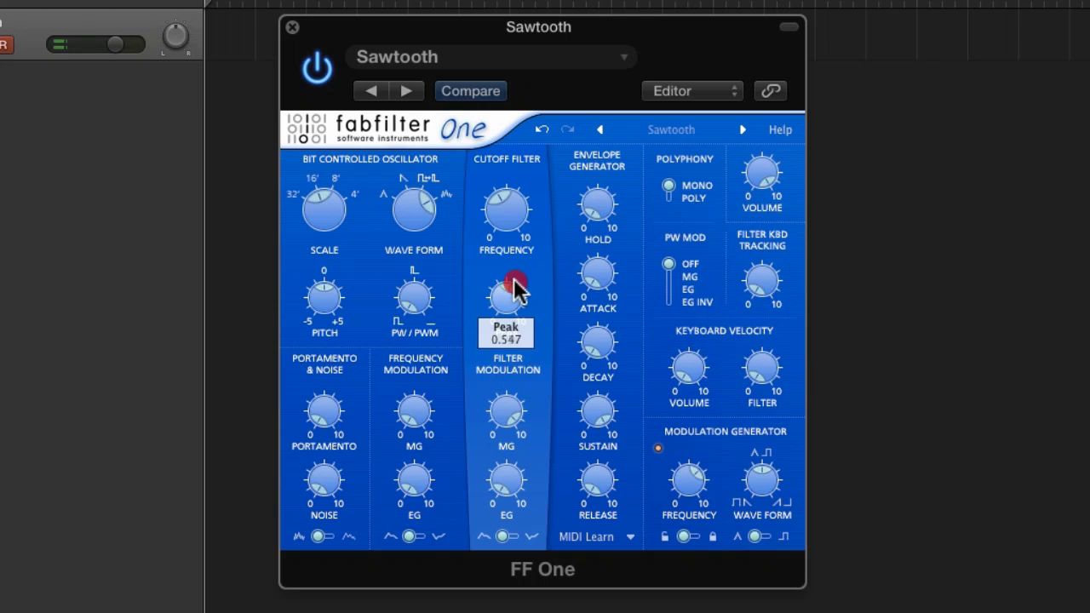
left_click_drag(507, 294, 545, 222)
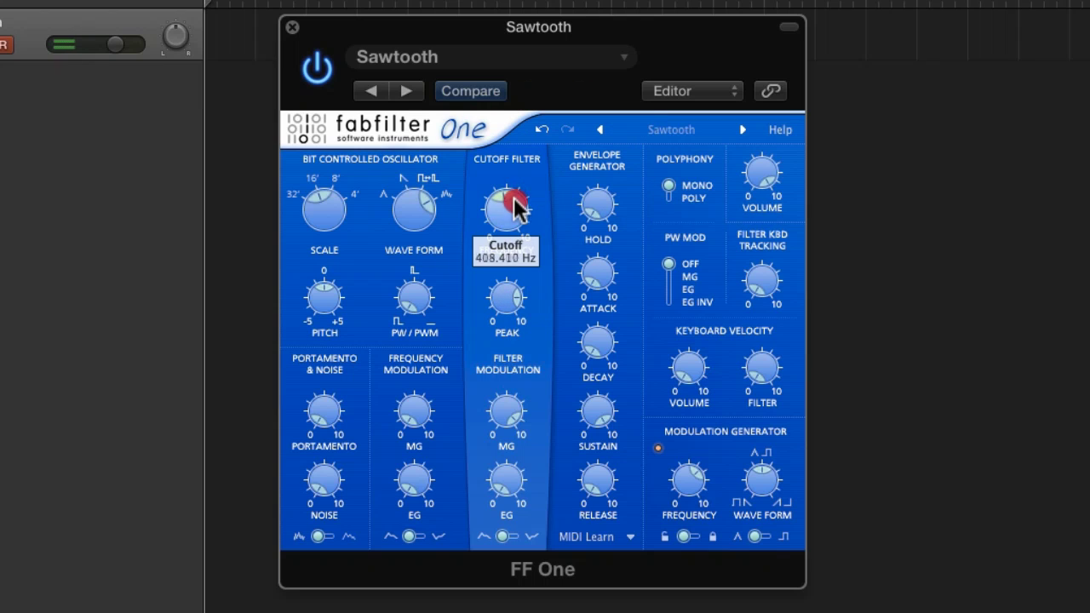
Sweep the filter cutoff through about 2244, 484 and 157 Hz, ending near 270 Hz.
left_click_drag(507, 208, 528, 141)
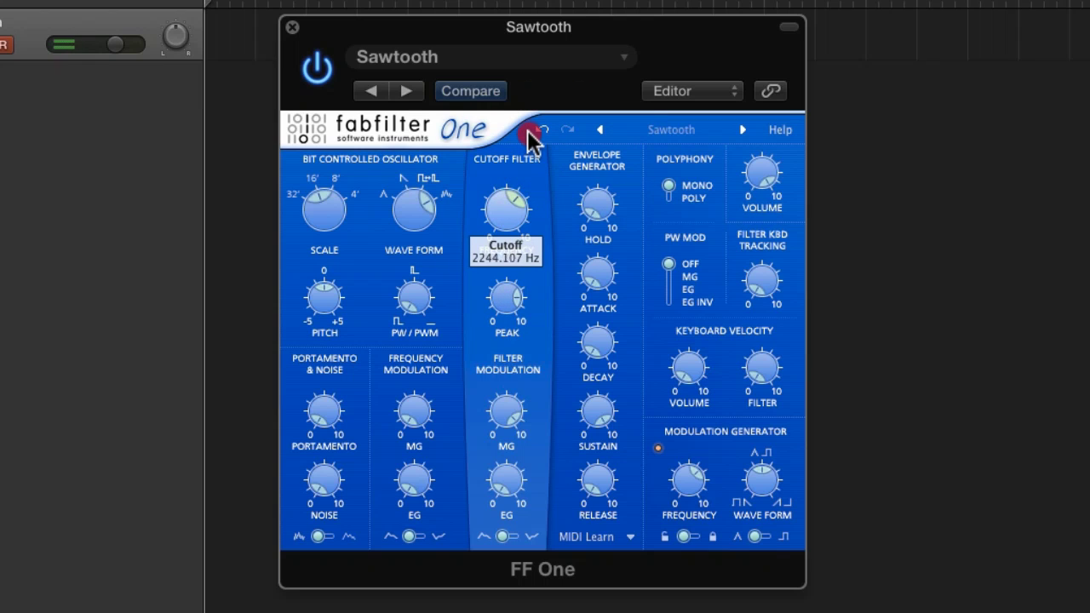
left_click_drag(506, 209, 506, 221)
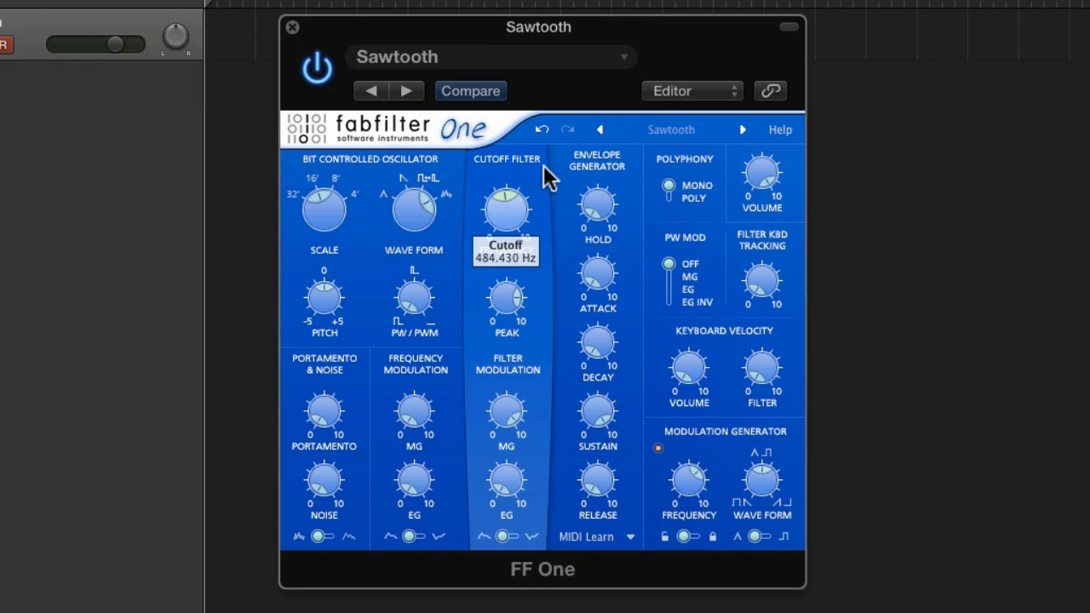
mouse_move(545, 196)
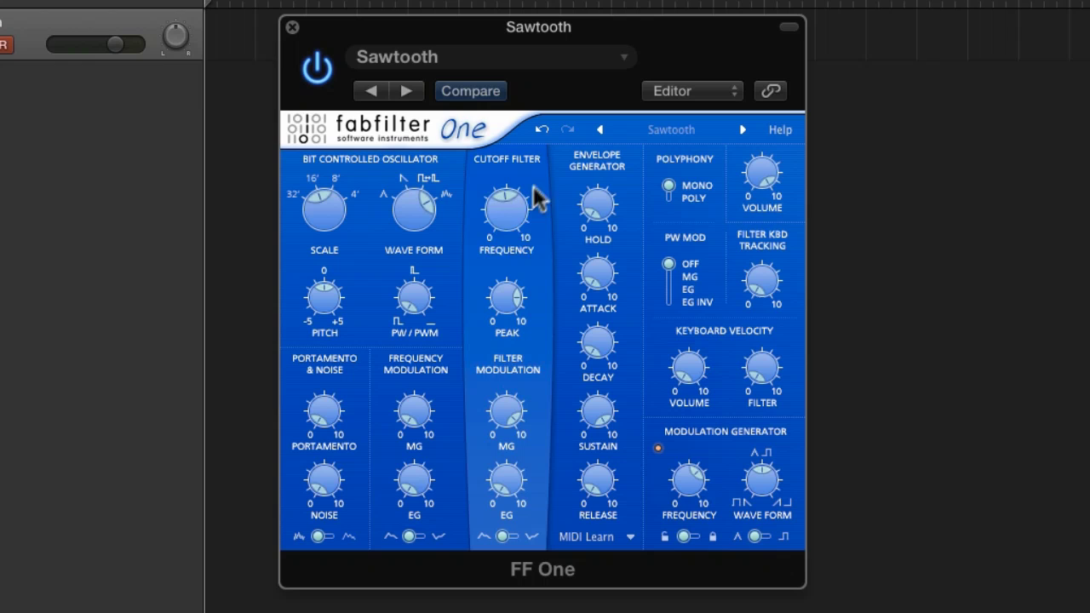
left_click_drag(506, 209, 511, 256)
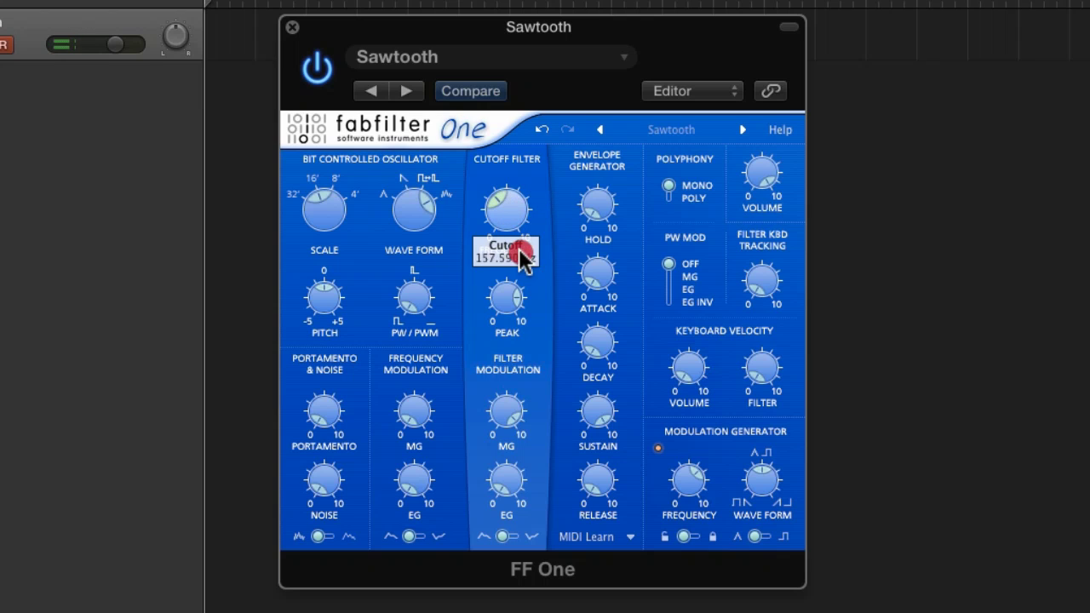
left_click_drag(520, 255, 516, 222)
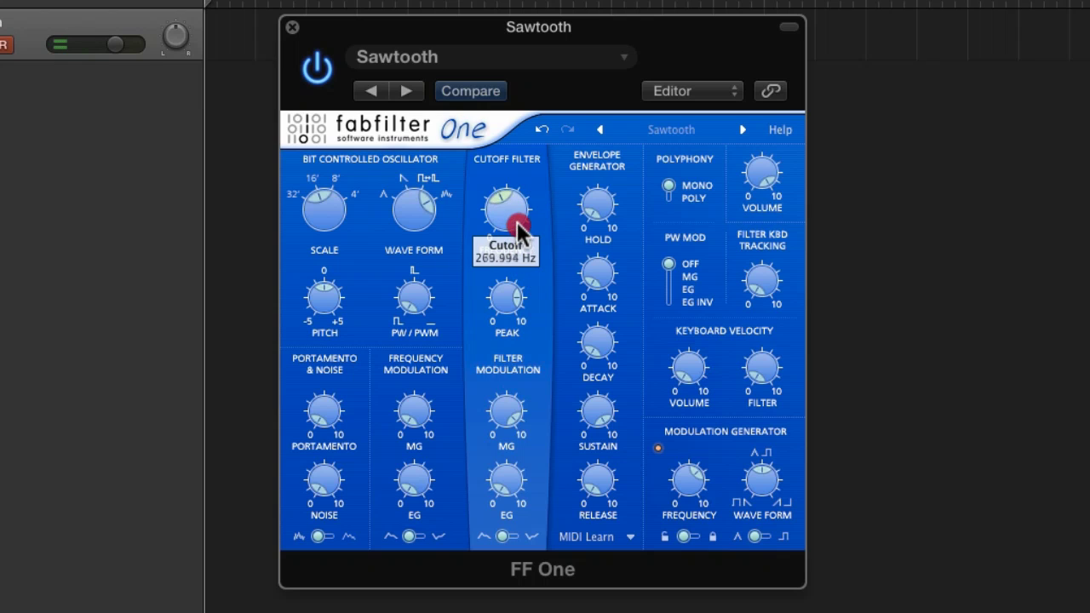
mouse_move(688, 481)
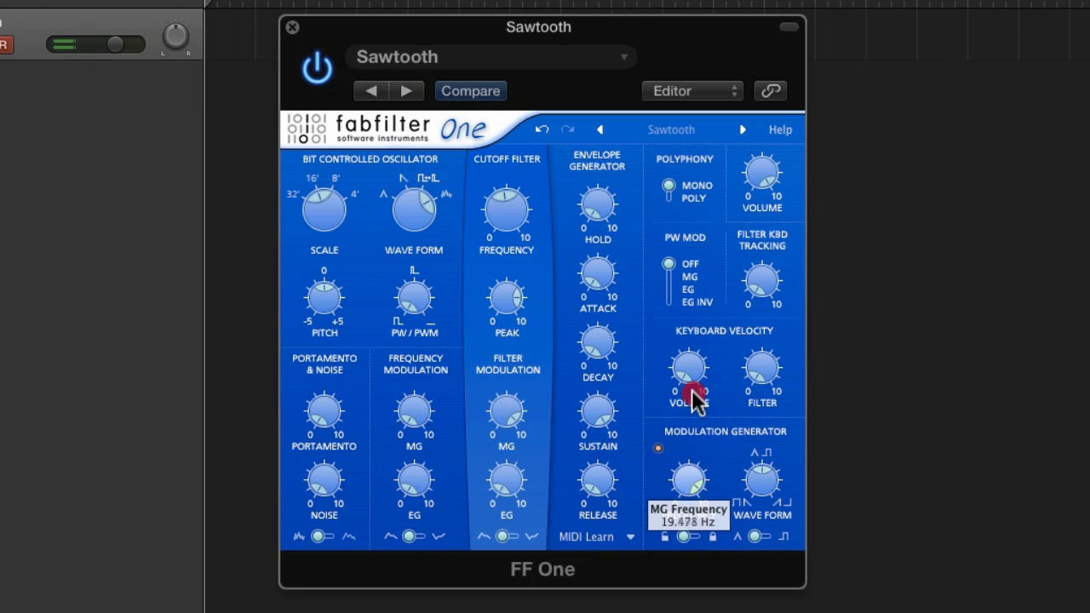
Sweep the MG Frequency knob through 8.6 Hz and 0.3 Hz, settling near 2.2 Hz.
left_click_drag(690, 392, 710, 464)
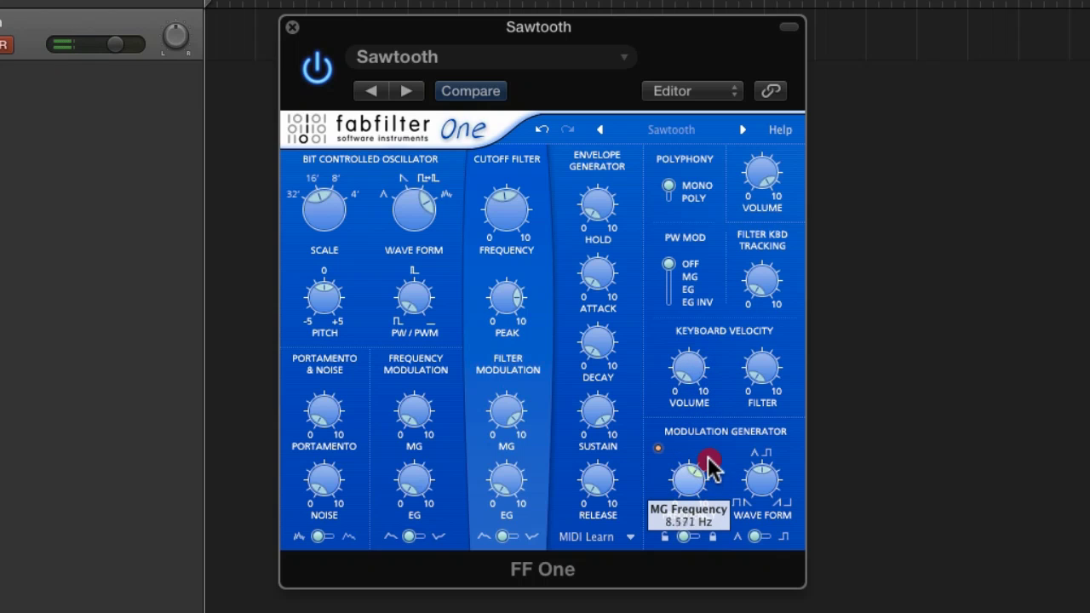
left_click_drag(688, 477, 724, 575)
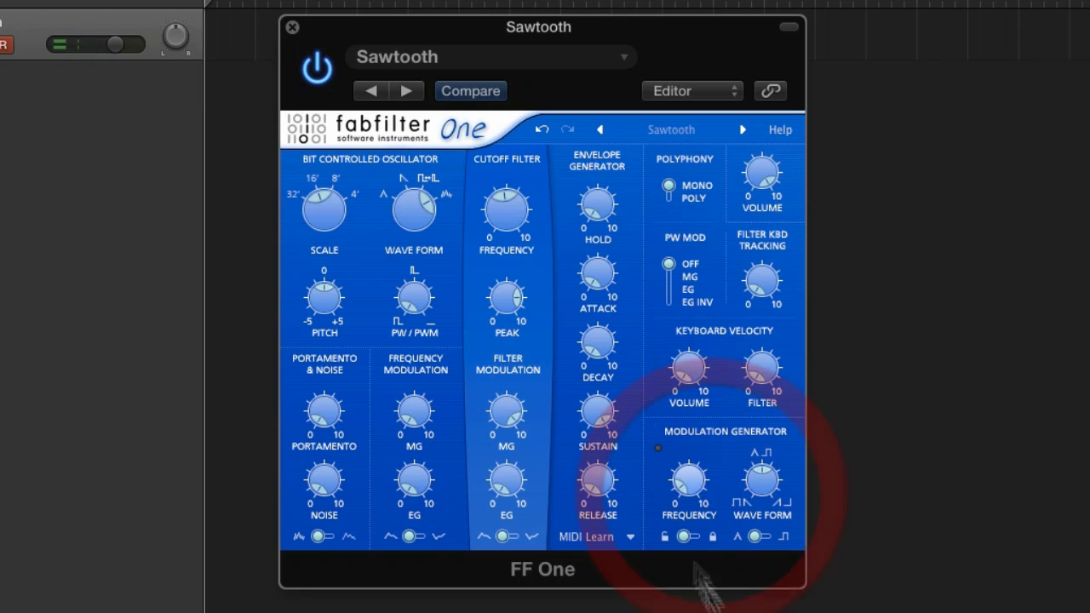
mouse_move(688, 481)
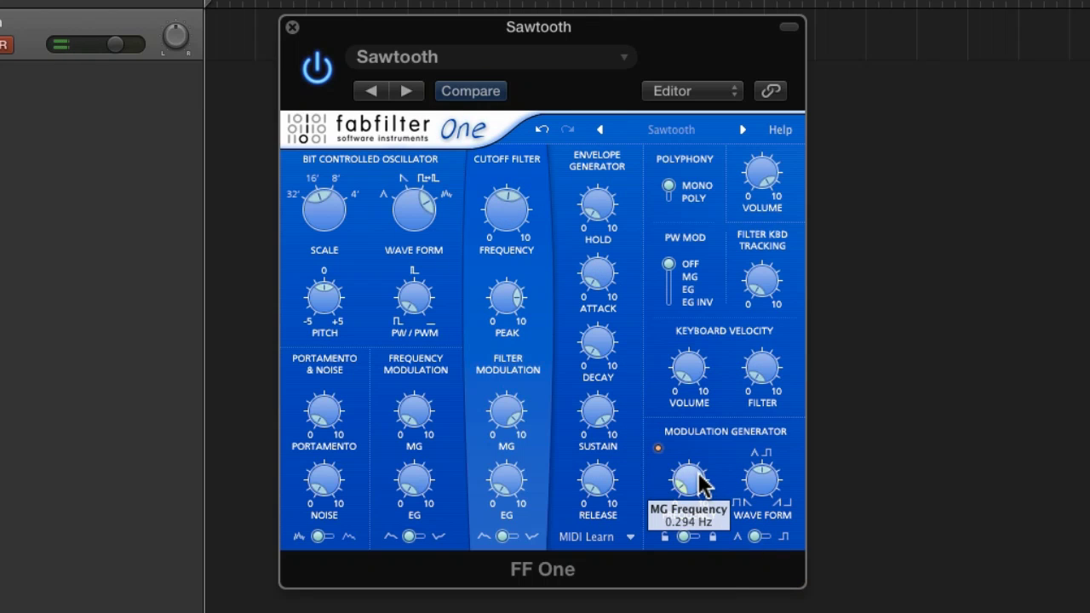
left_click_drag(688, 480, 715, 405)
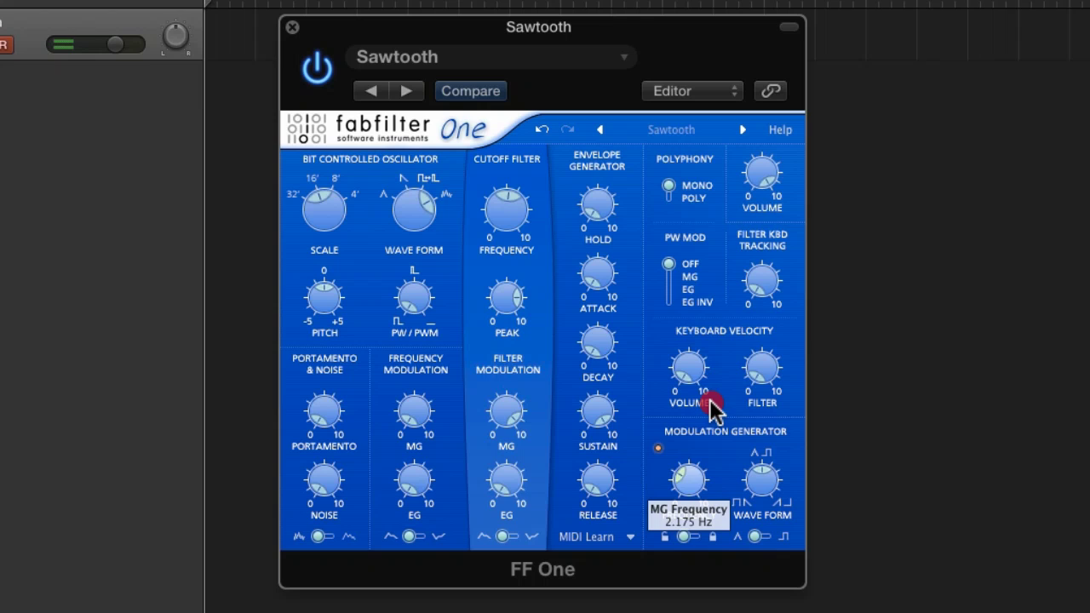
left_click_drag(688, 481, 720, 328)
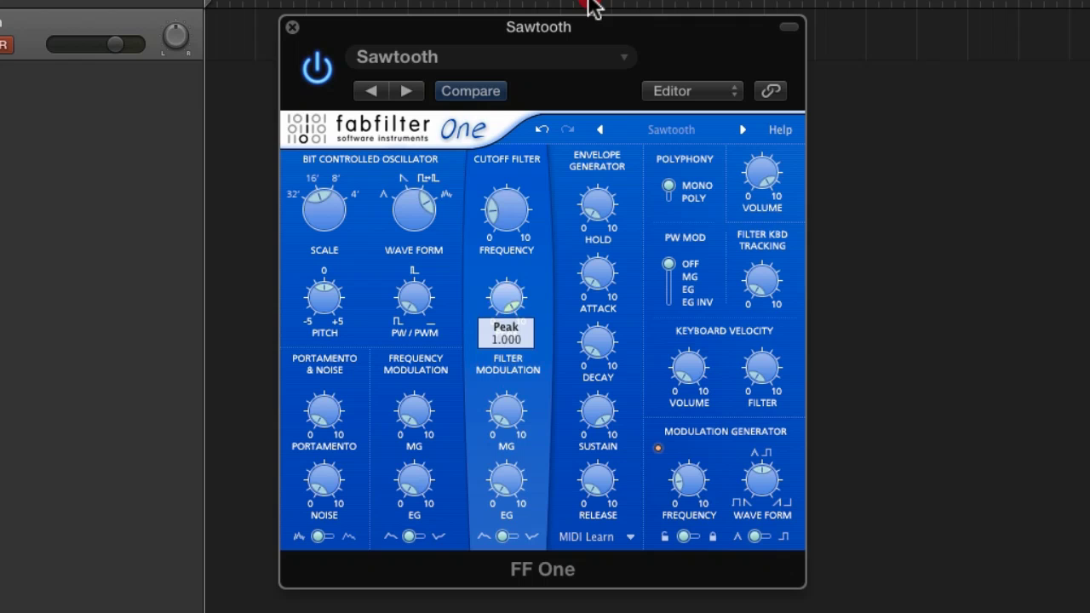
mouse_move(506, 392)
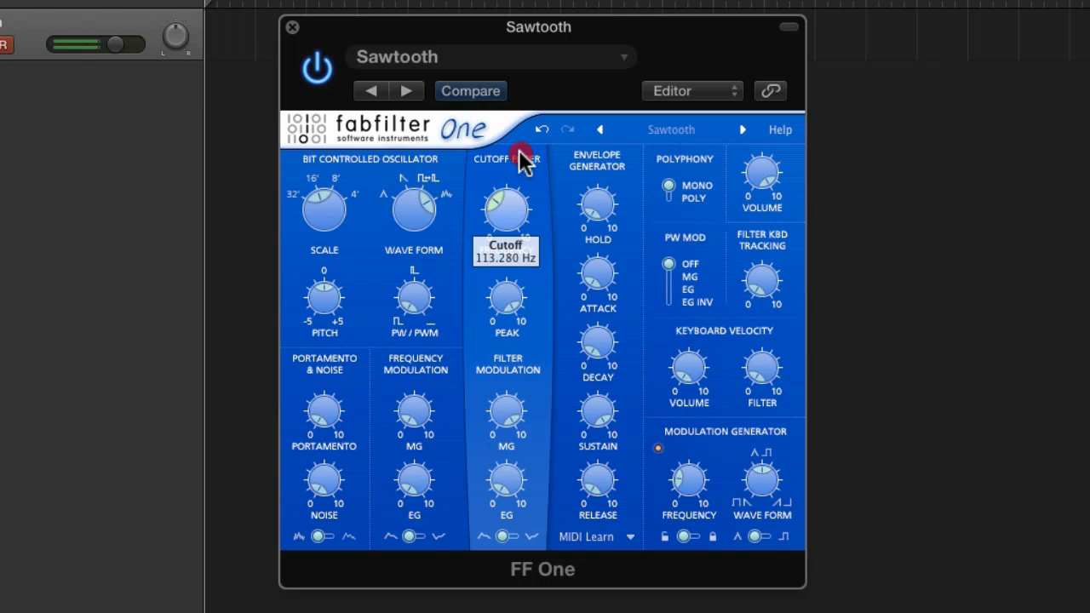
mouse_move(688, 479)
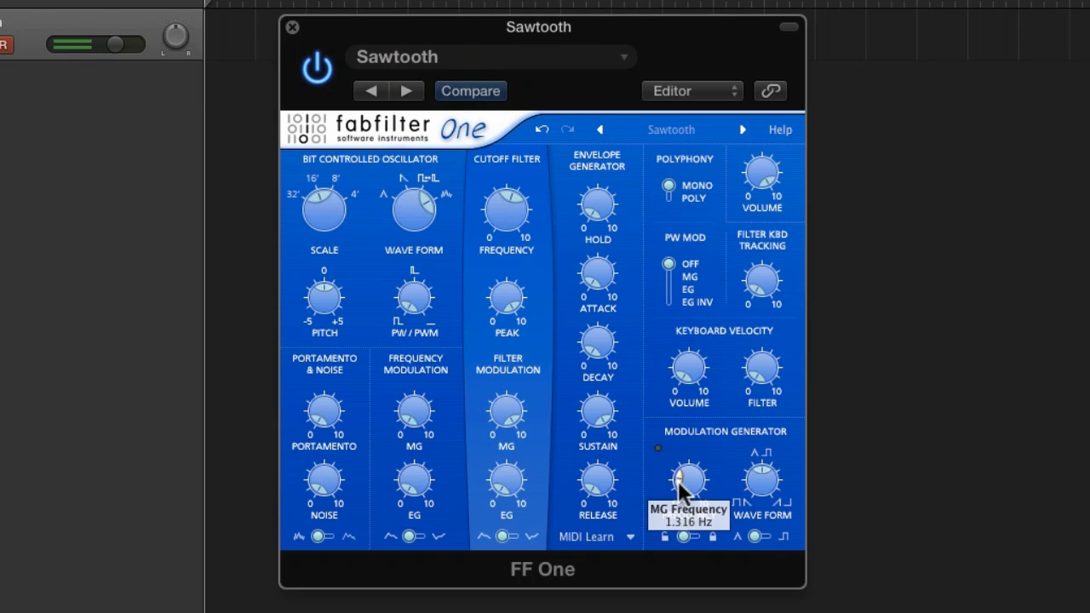
Set the modulation generator frequency to about 1.3 Hz.
left_click_drag(690, 482, 706, 345)
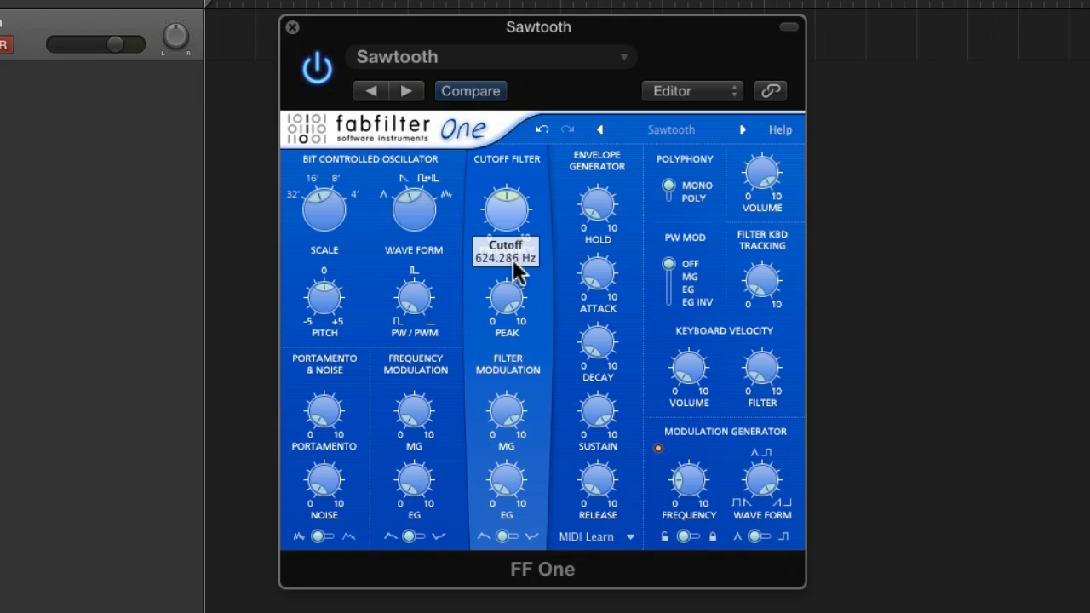
mouse_move(414, 212)
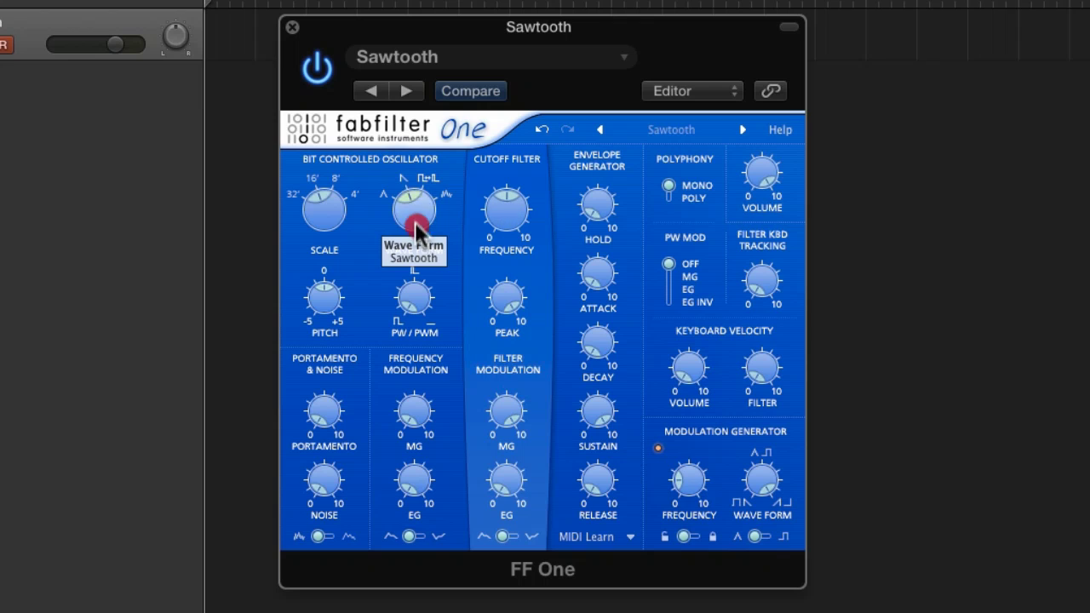
mouse_move(506, 413)
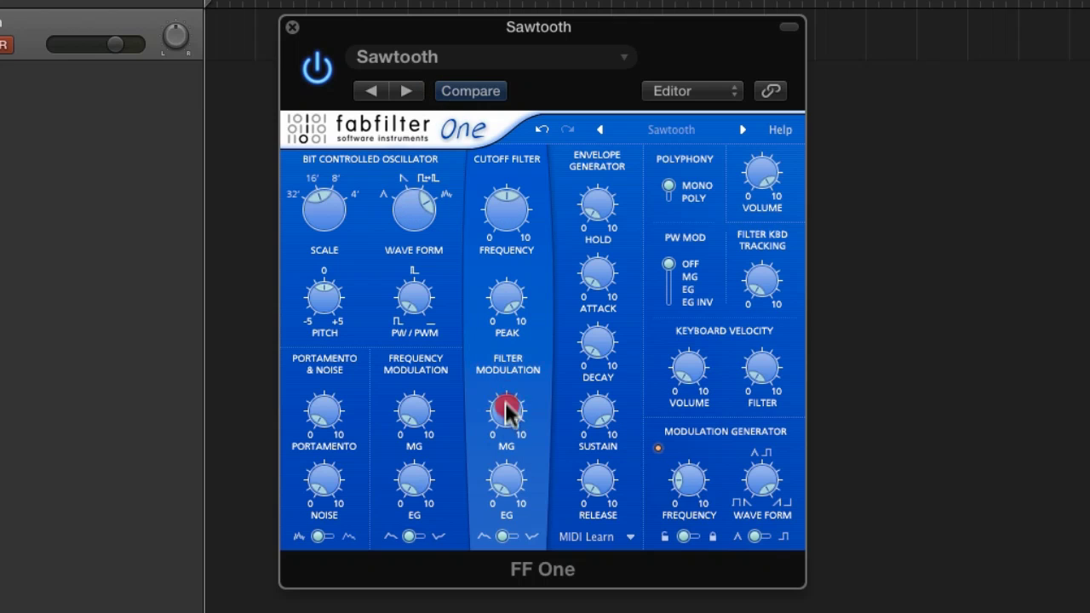
mouse_move(533, 583)
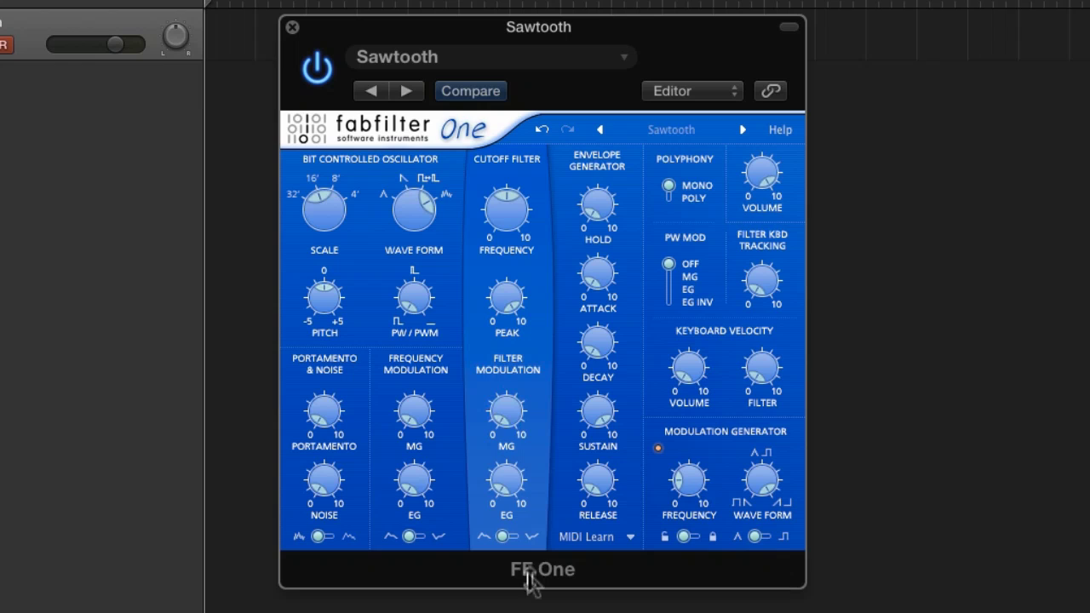
mouse_move(552, 232)
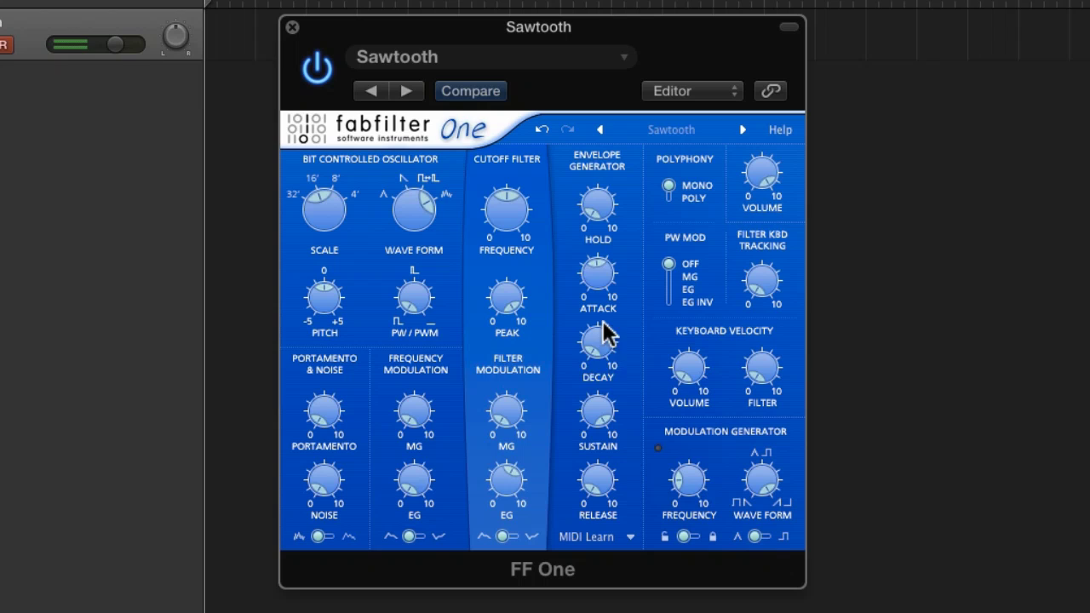
Touch the envelope decay control and bring the filter Peak to about 0.807.
left_click(506, 209)
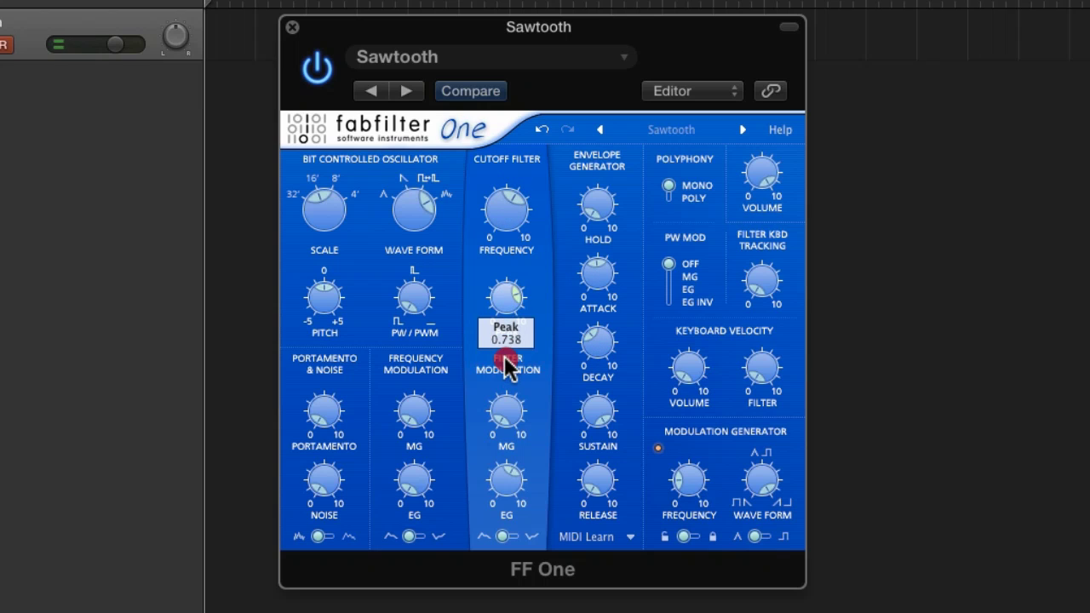
mouse_move(597, 481)
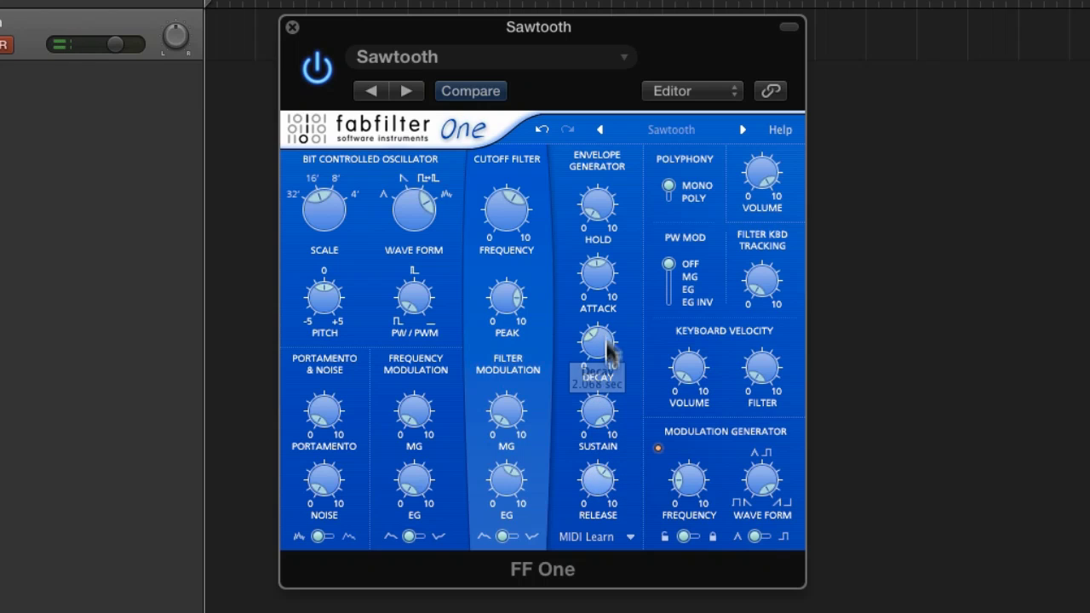
mouse_move(537, 302)
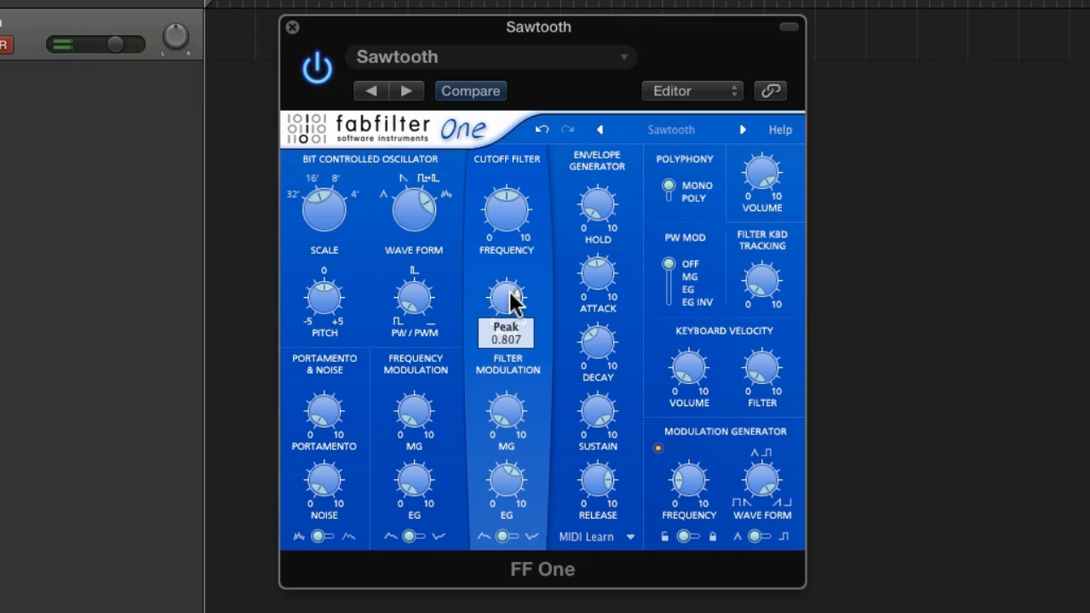
left_click_drag(506, 299, 511, 362)
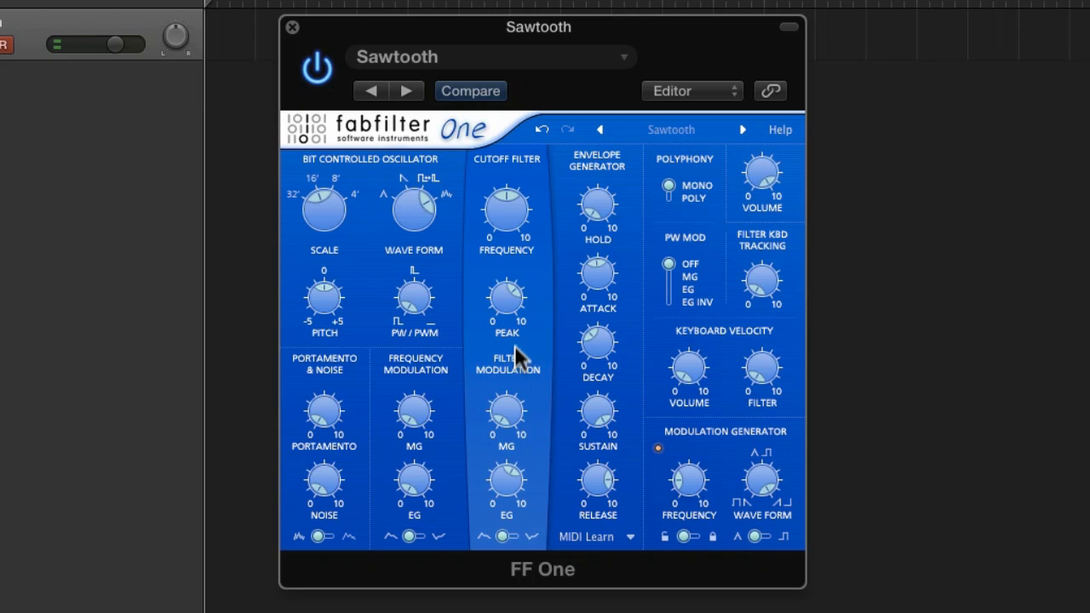
mouse_move(601, 302)
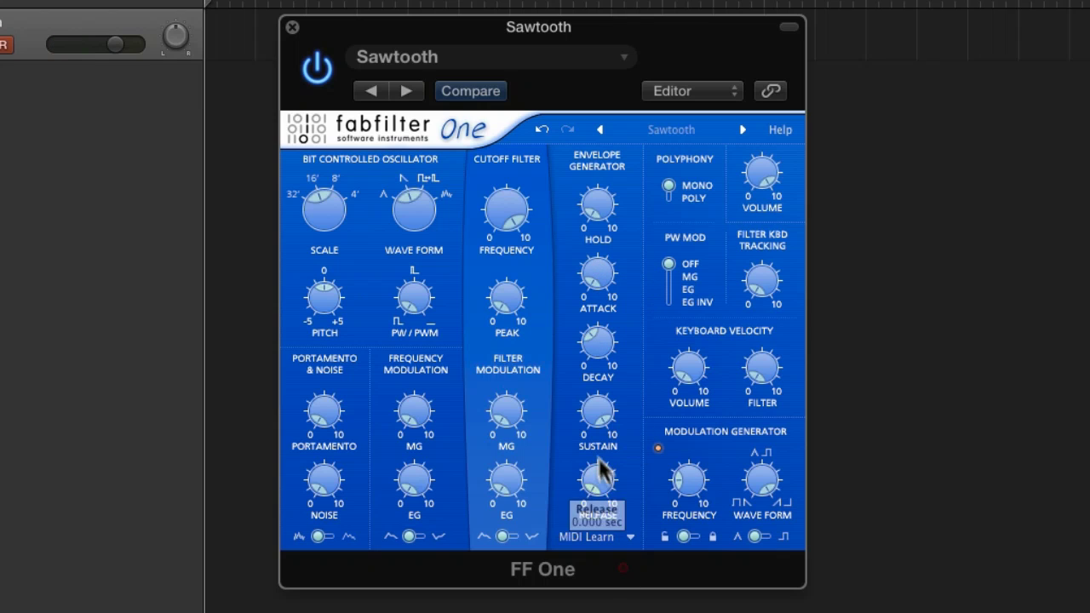
mouse_move(664, 332)
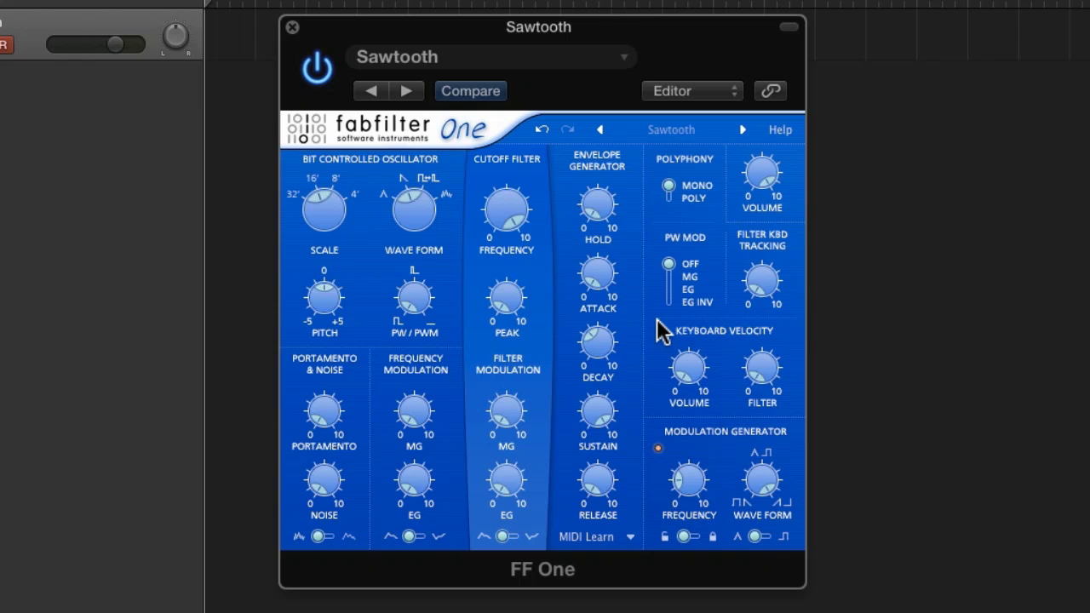
left_click(657, 448)
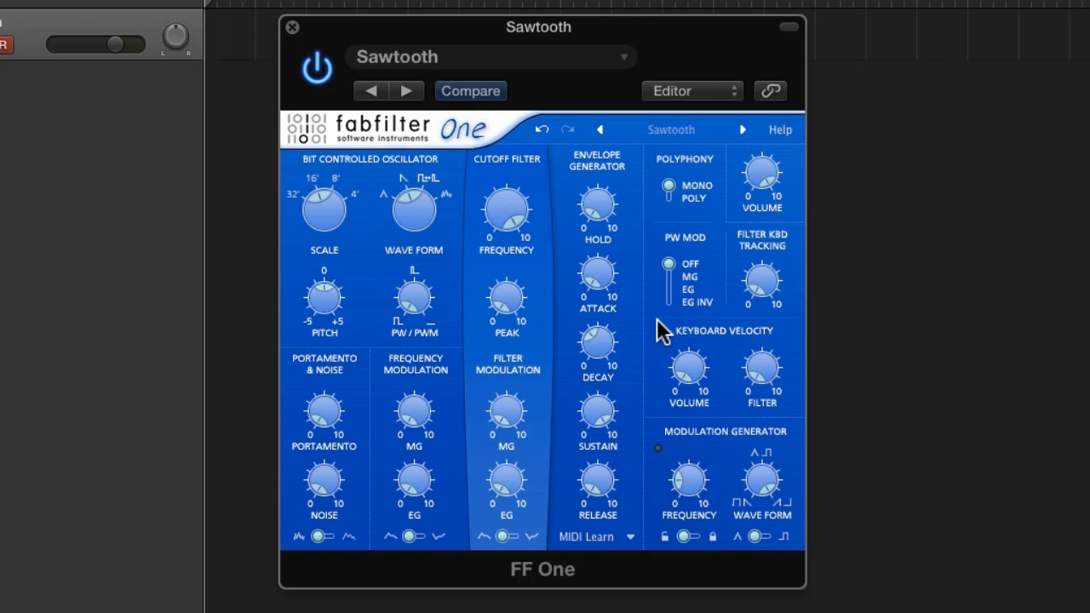
left_click(657, 448)
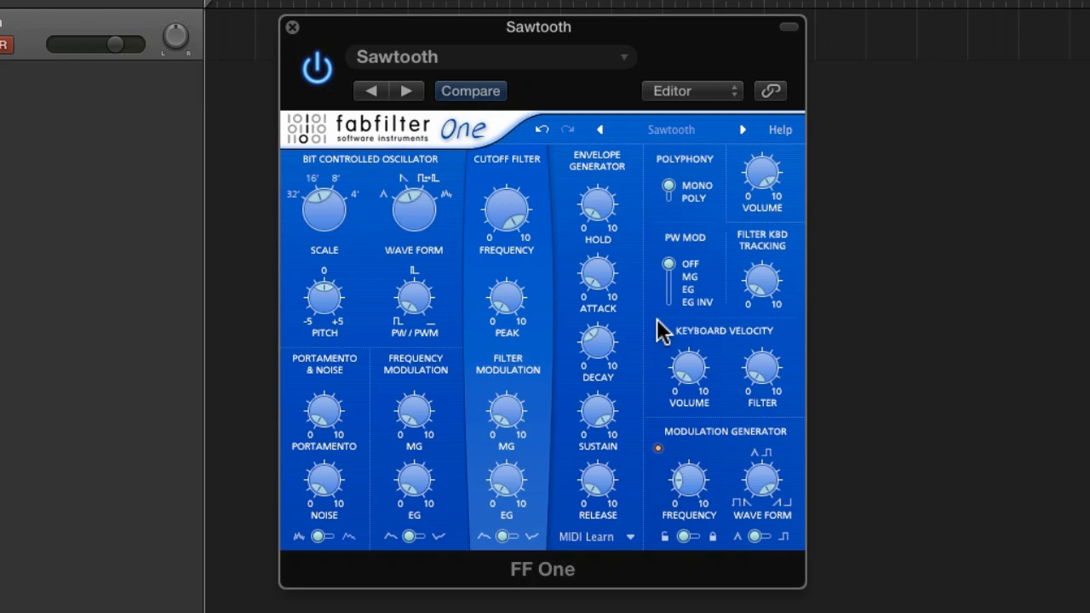